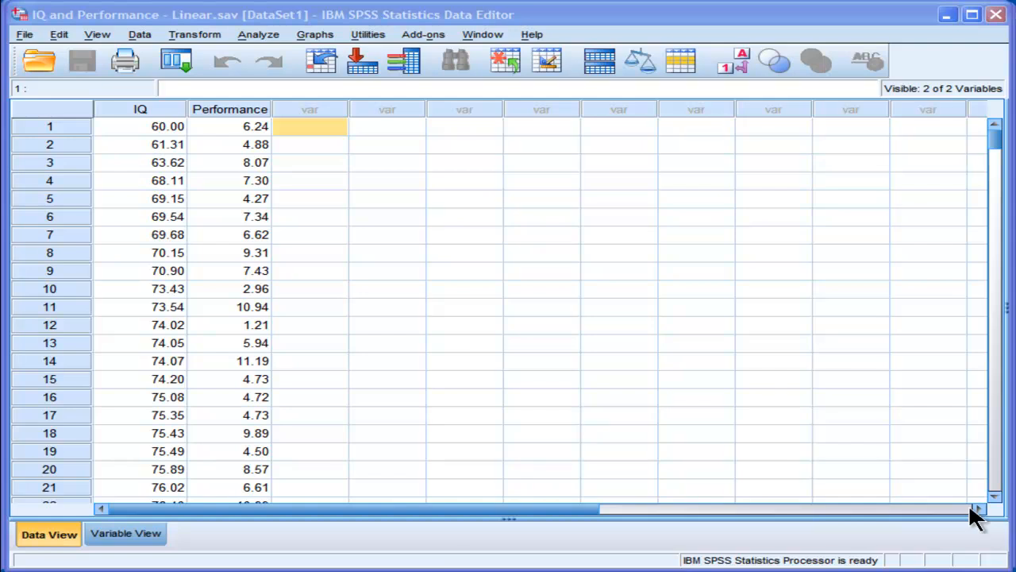
- Choose a Simple Scatter chart from the Legacy Dialogs Scatter/Dot gallery
left_click(229, 142)
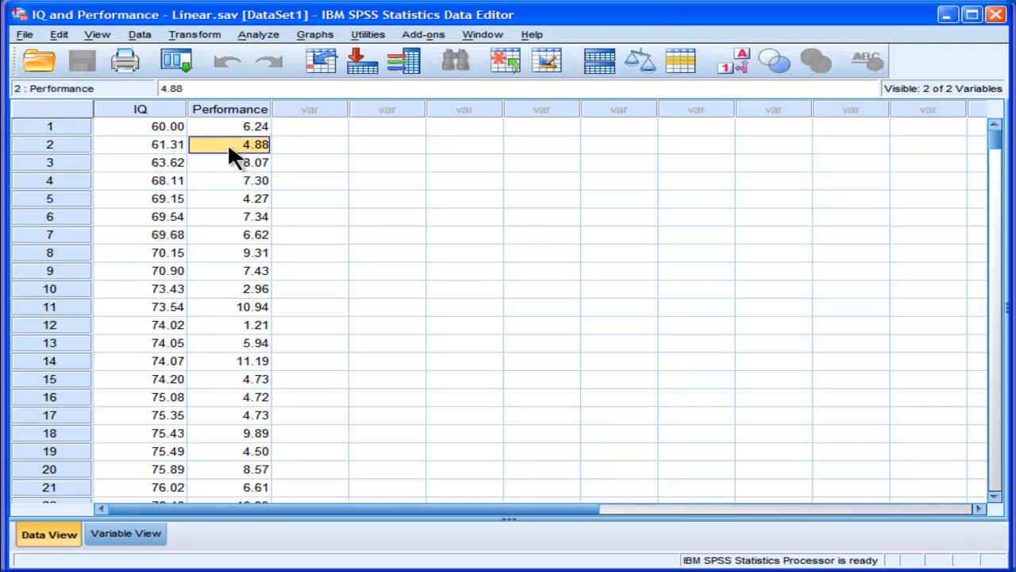
mouse_move(321, 251)
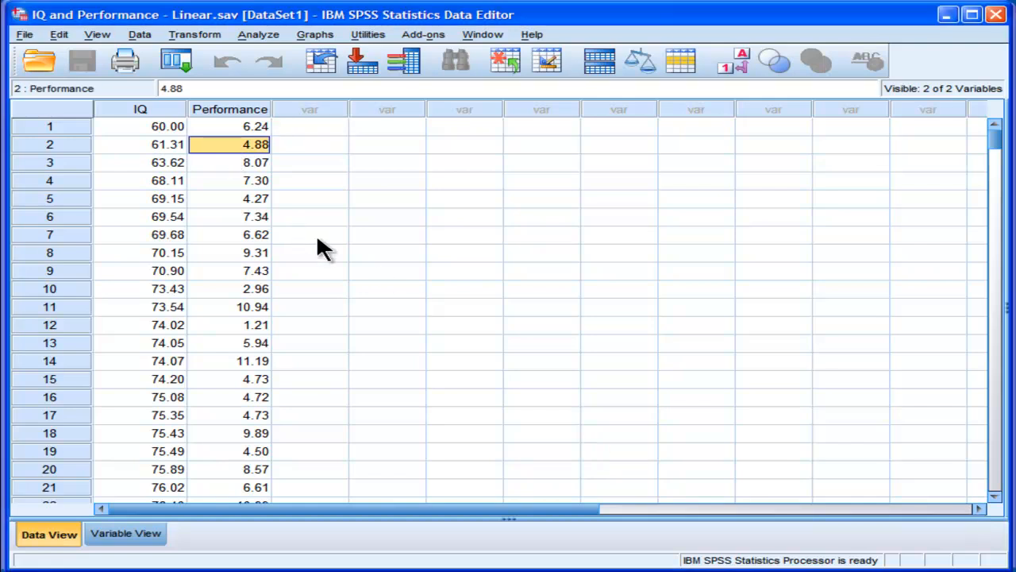
mouse_move(286, 237)
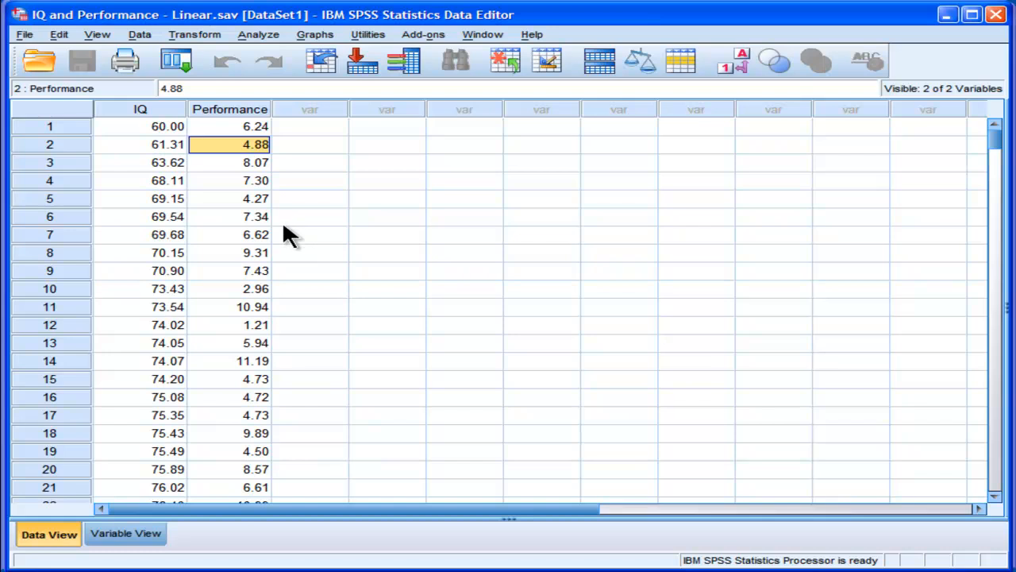
left_click(314, 35)
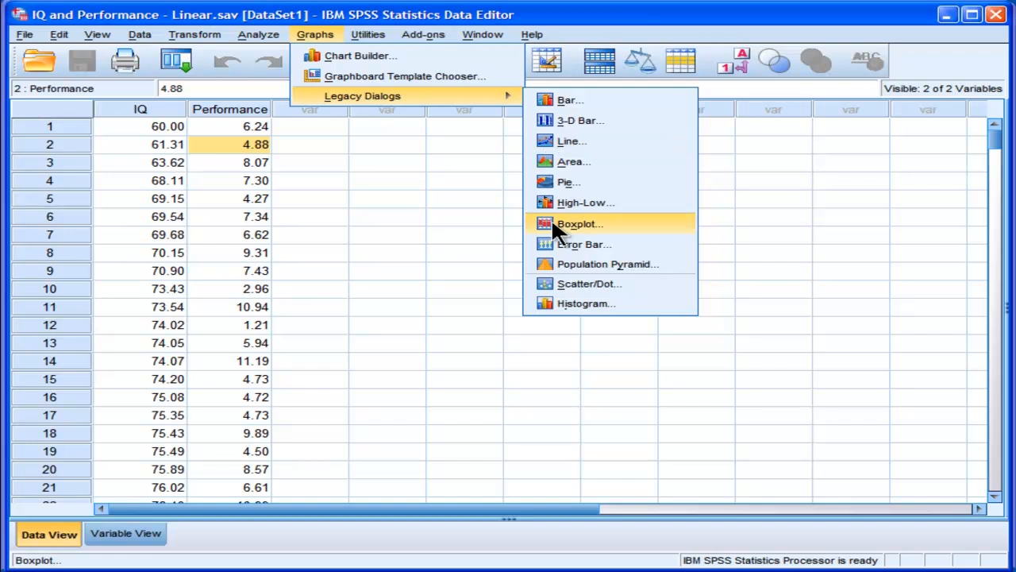
left_click(589, 283)
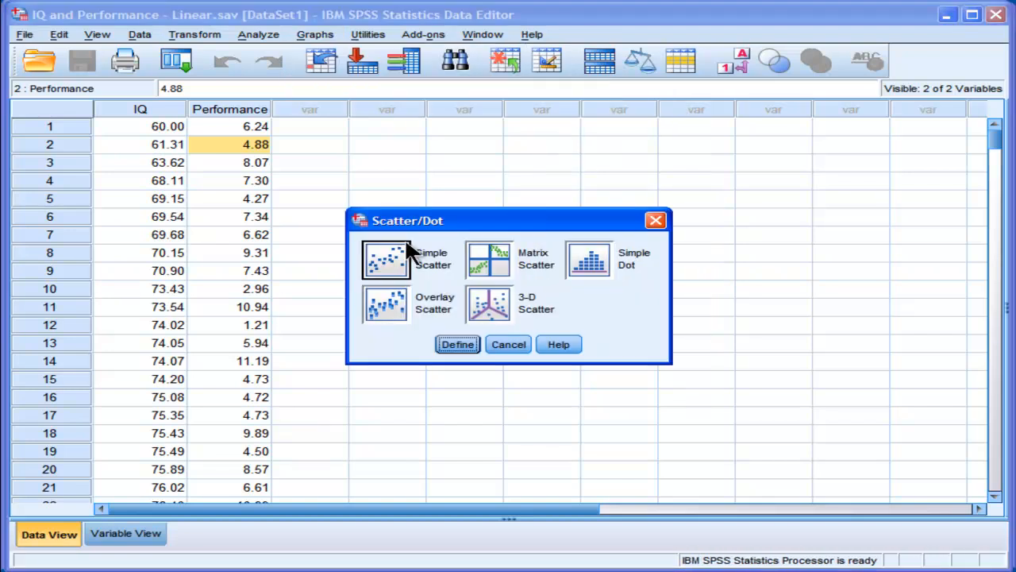
left_click(457, 343)
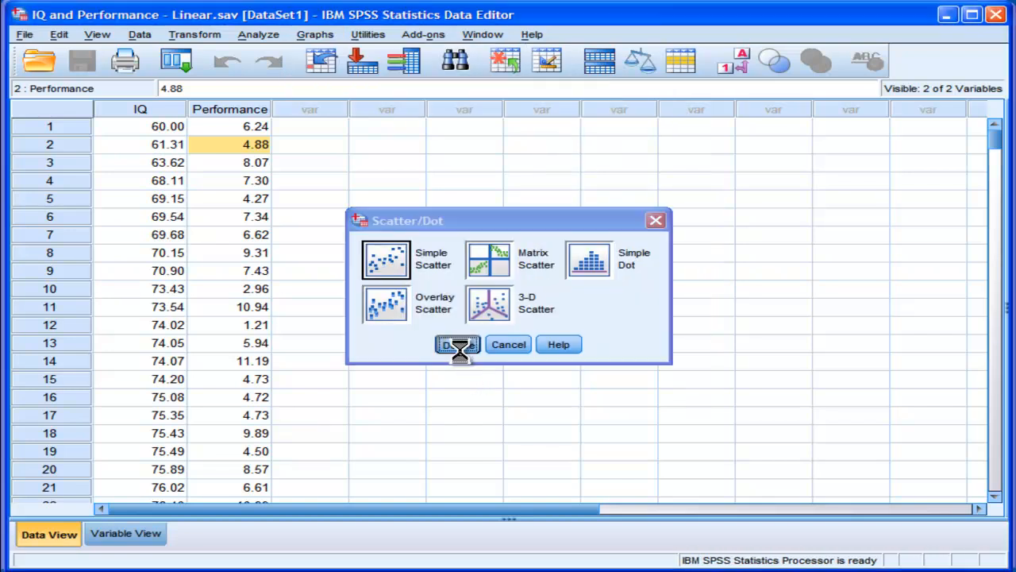
left_click(457, 343)
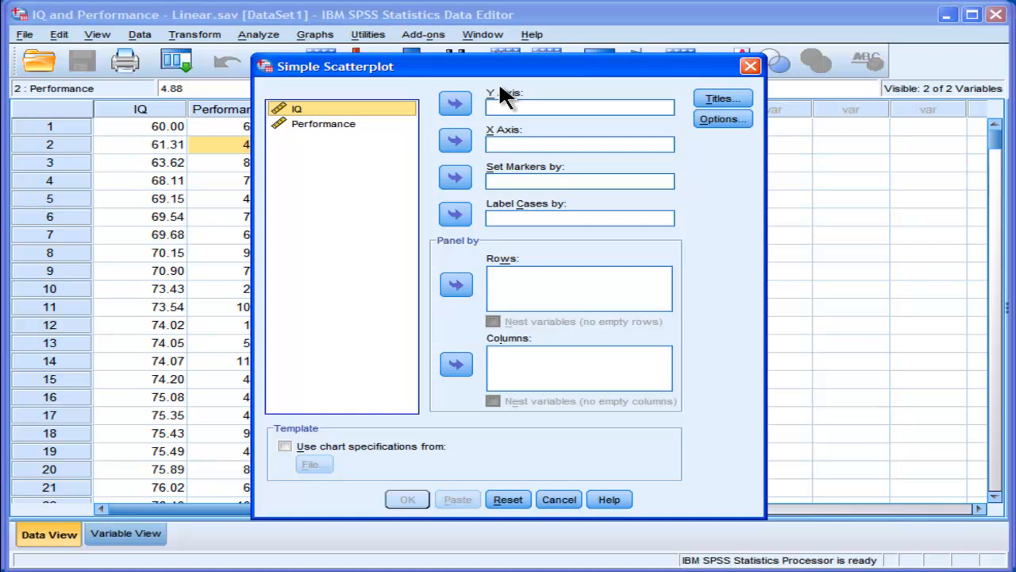
- Plot Performance on the Y axis against IQ on the X axis and generate the chart
left_click(454, 140)
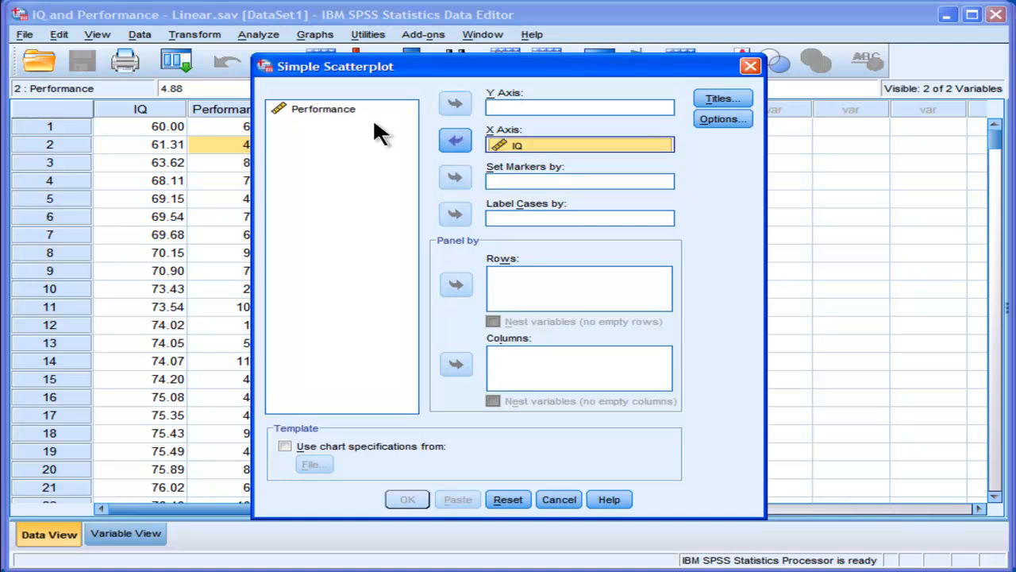
left_click(454, 104)
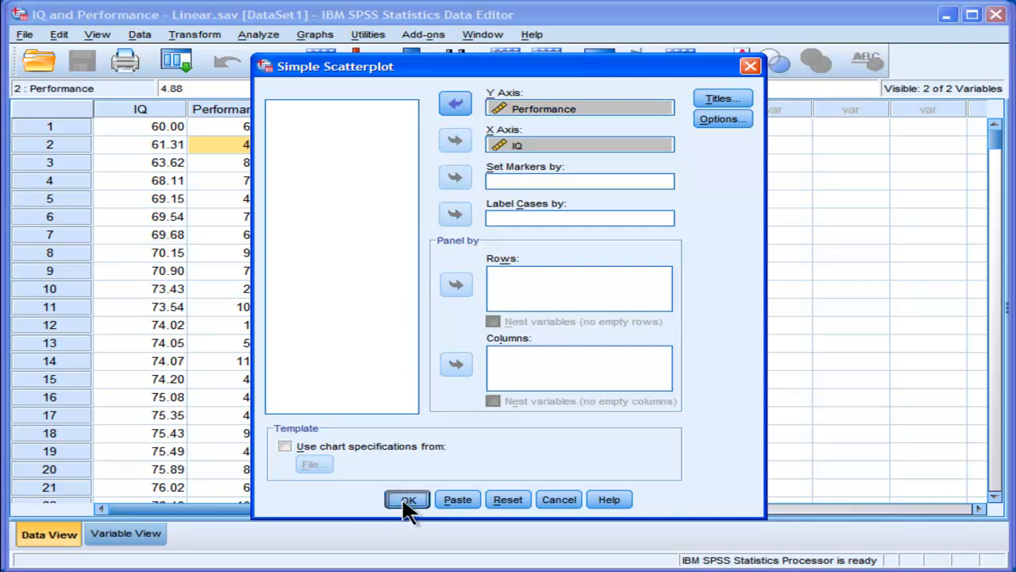
left_click(406, 498)
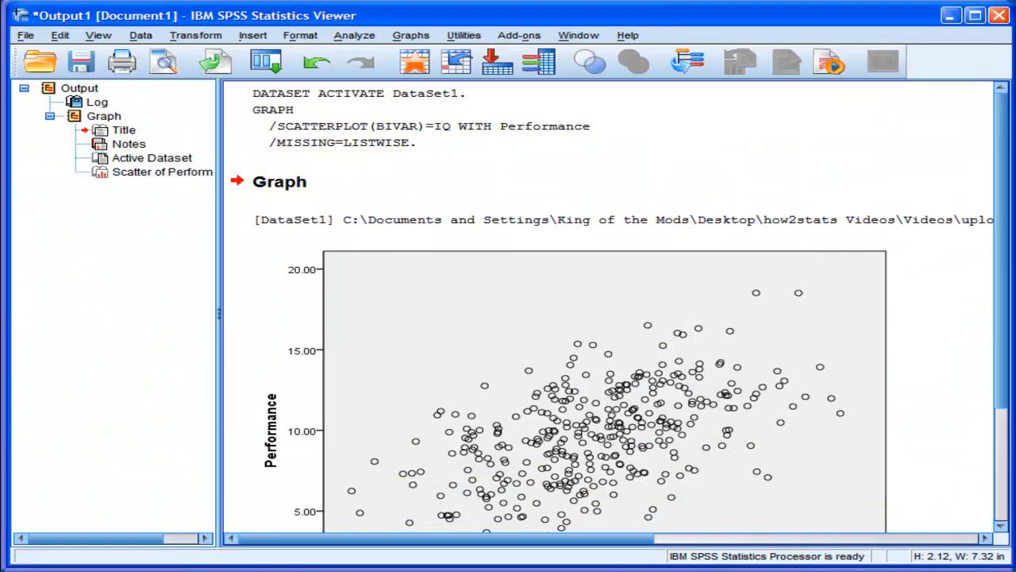
scroll("down", 3)
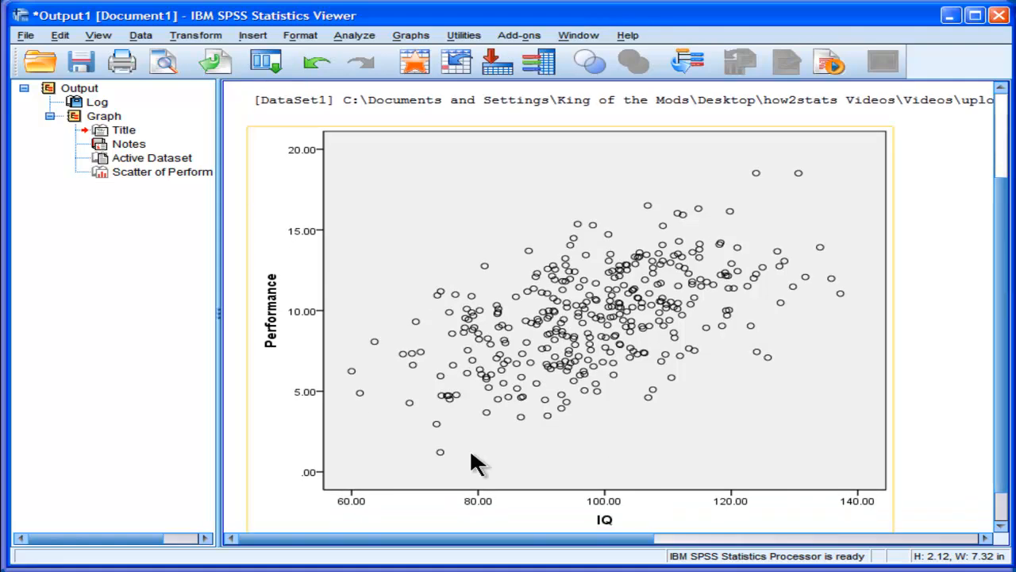
mouse_move(487, 514)
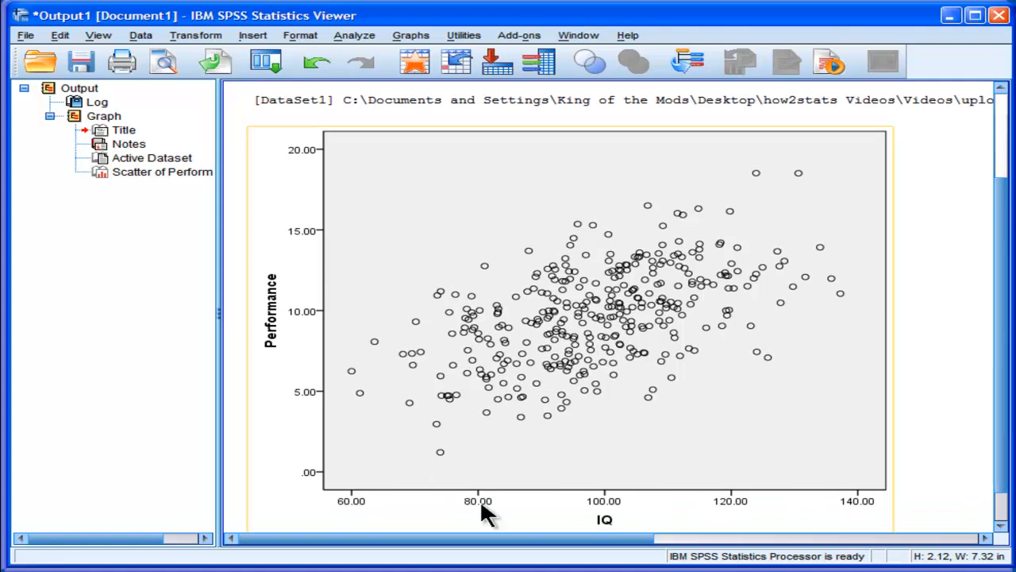
mouse_move(333, 346)
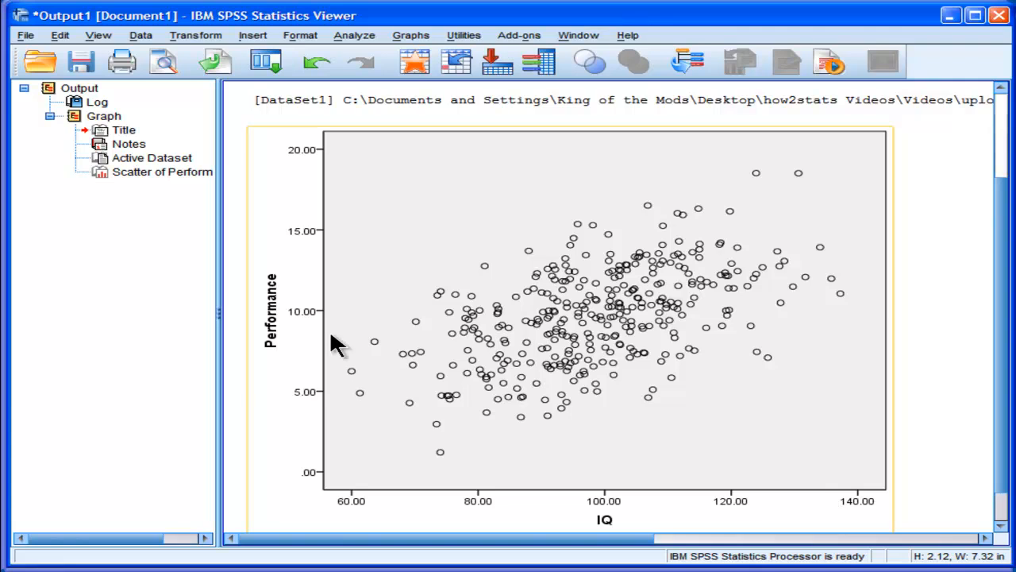
mouse_move(413, 298)
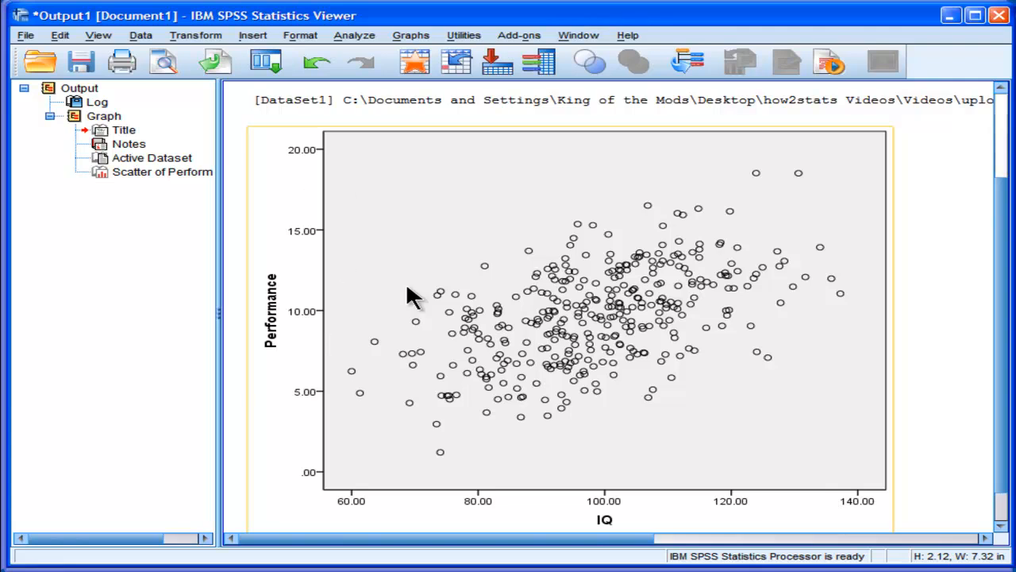
mouse_move(775, 348)
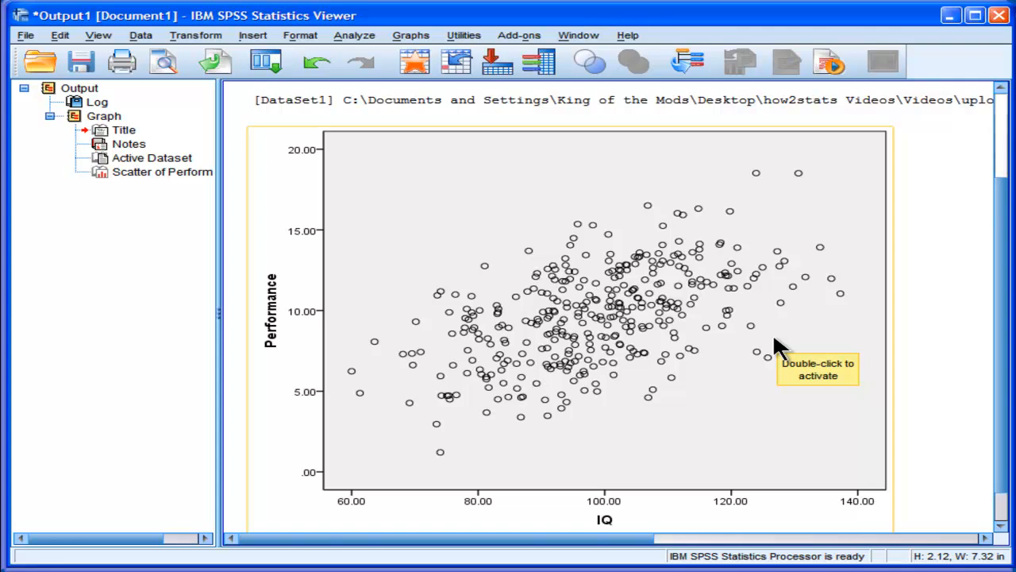
mouse_move(778, 350)
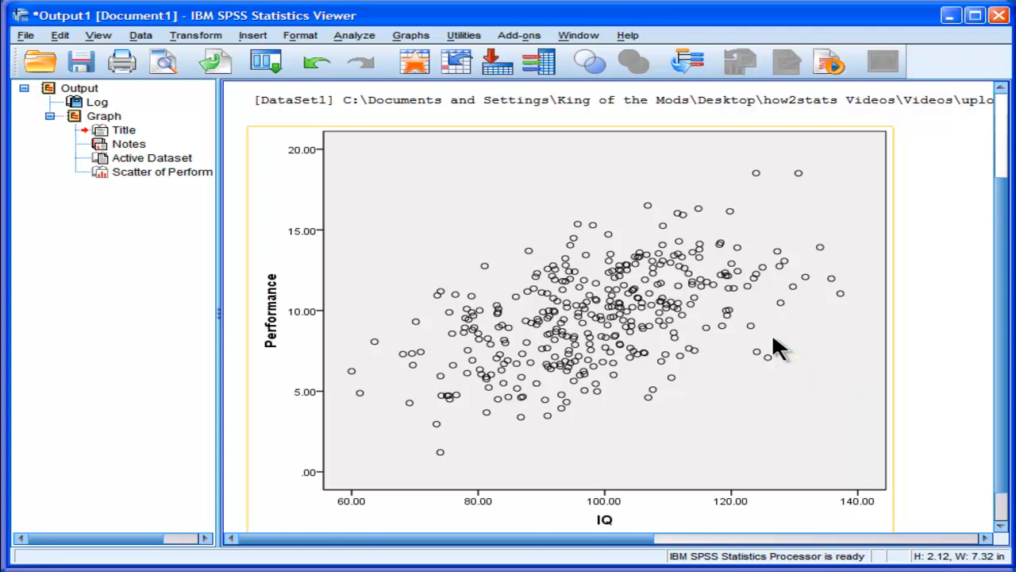
mouse_move(791, 494)
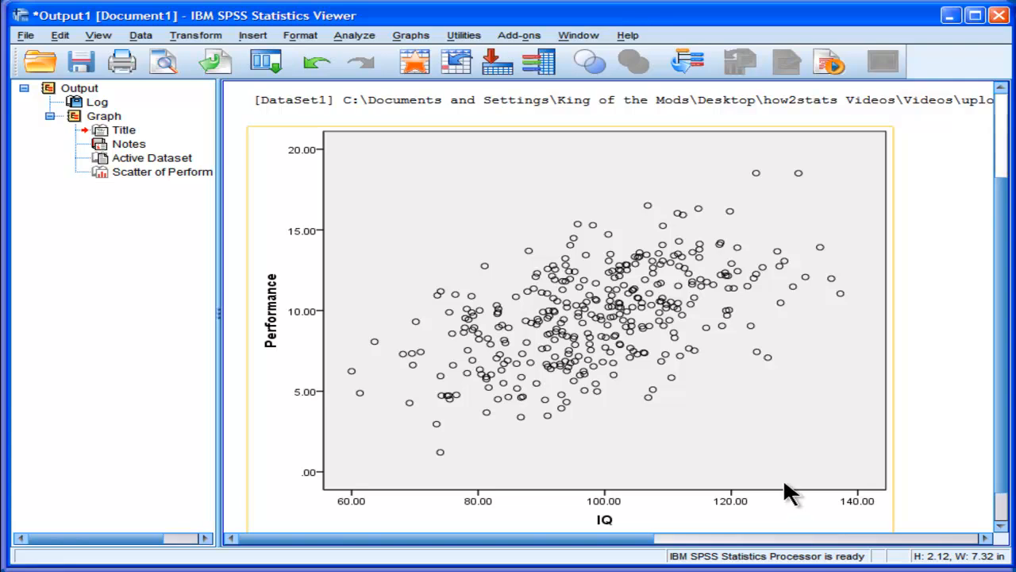
mouse_move(587, 333)
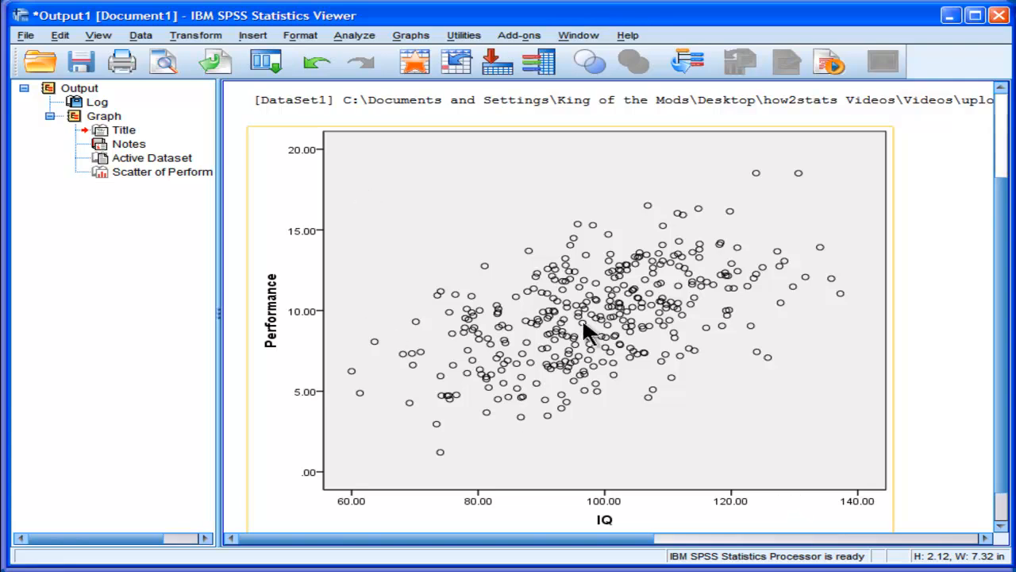
mouse_move(489, 474)
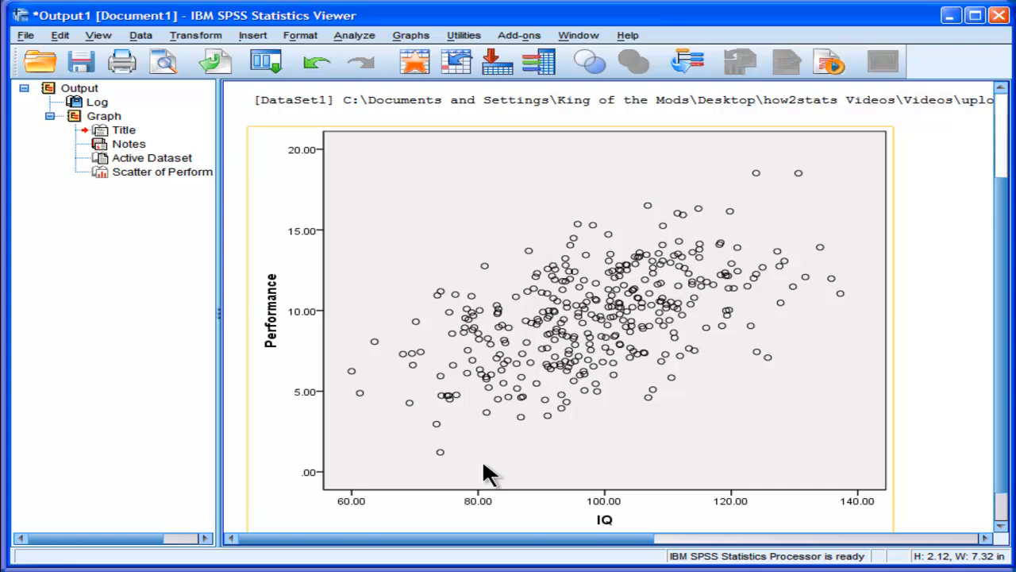
mouse_move(797, 270)
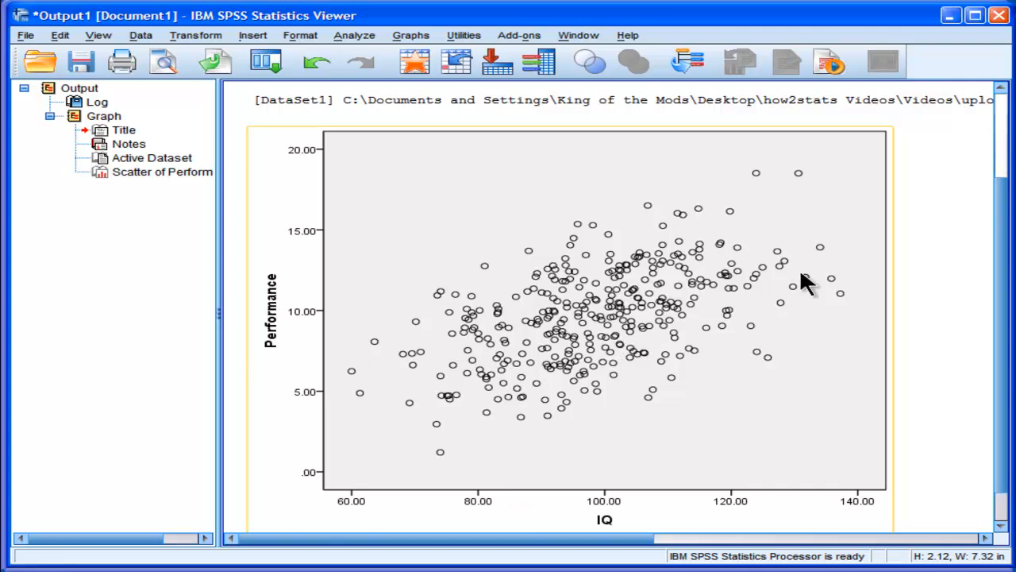
mouse_move(826, 262)
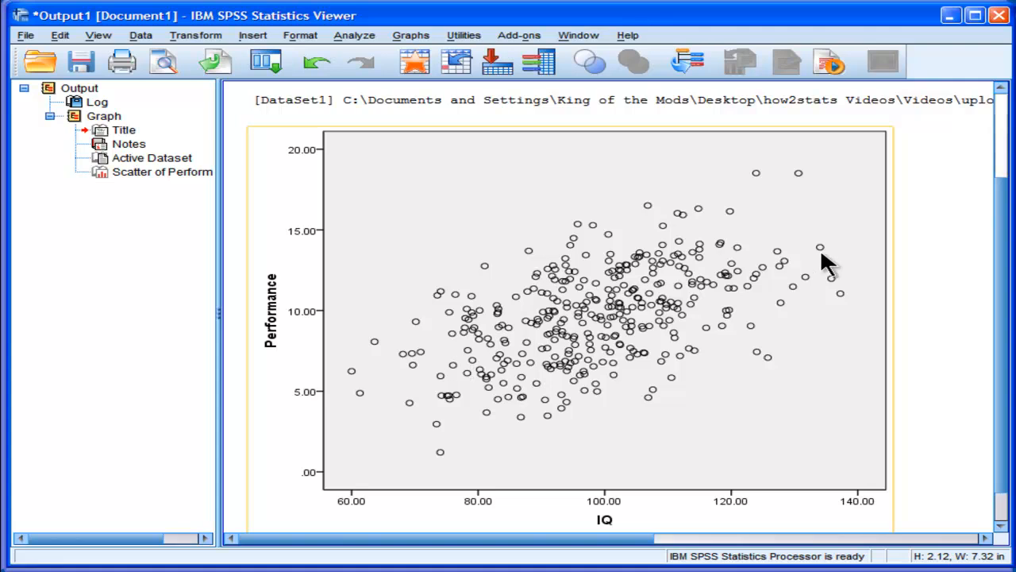
mouse_move(508, 346)
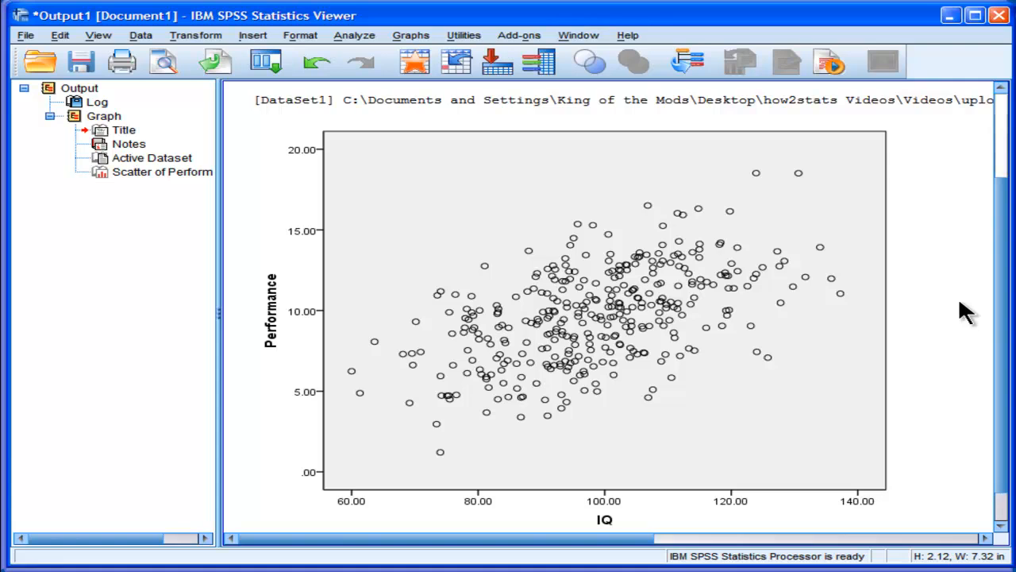
left_click(658, 358)
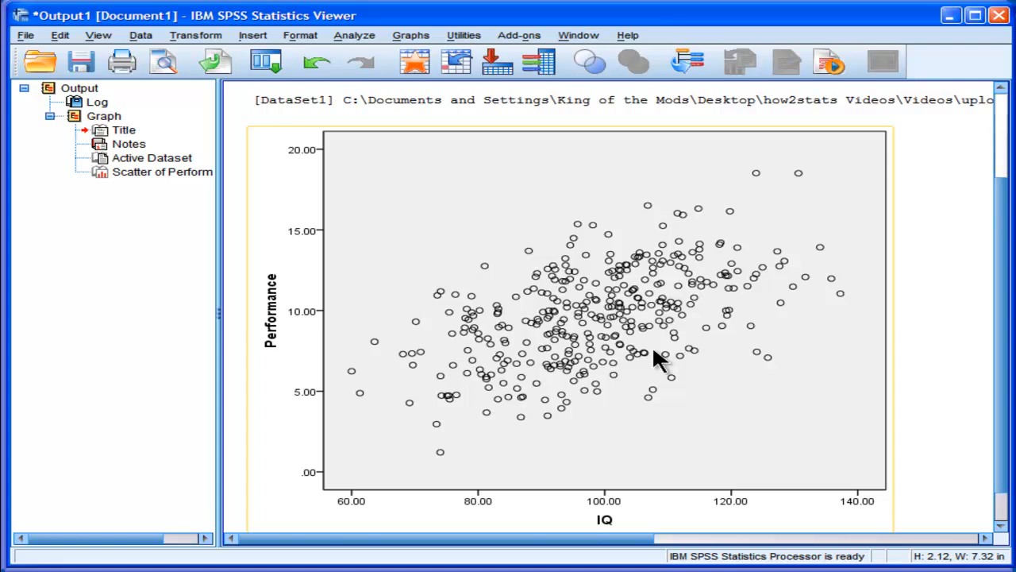
mouse_move(591, 336)
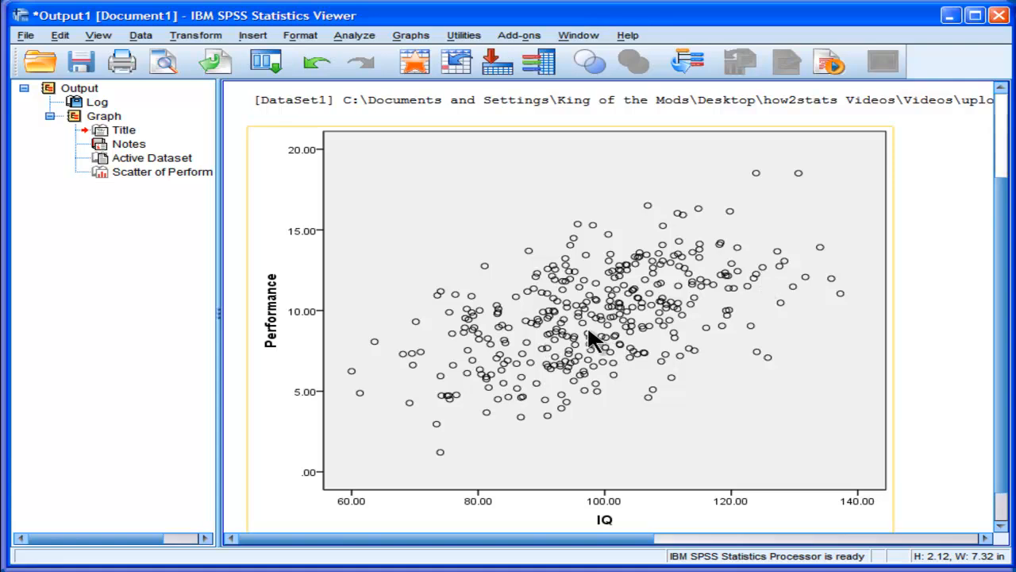
mouse_move(476, 352)
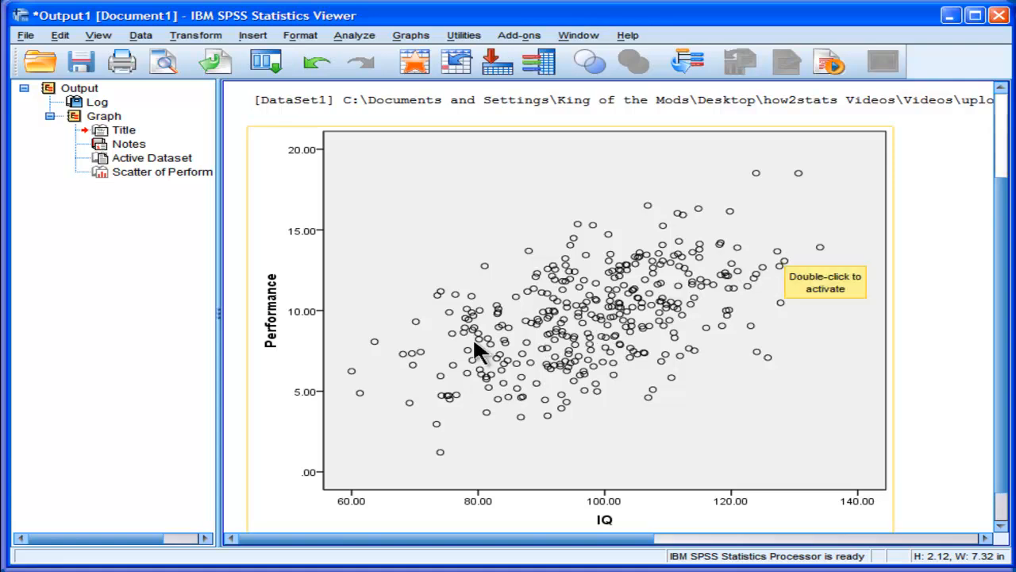
mouse_move(794, 278)
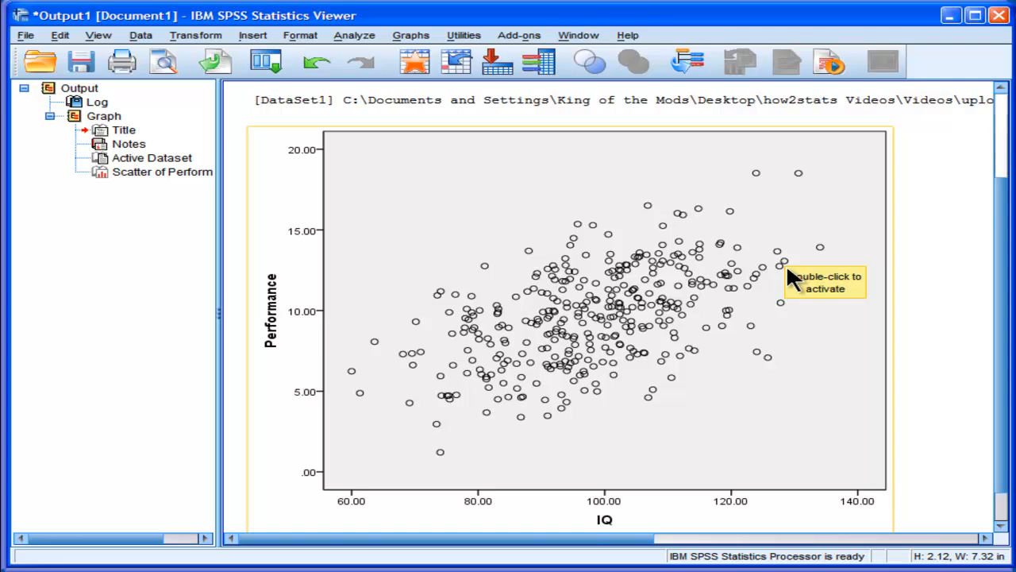
mouse_move(786, 282)
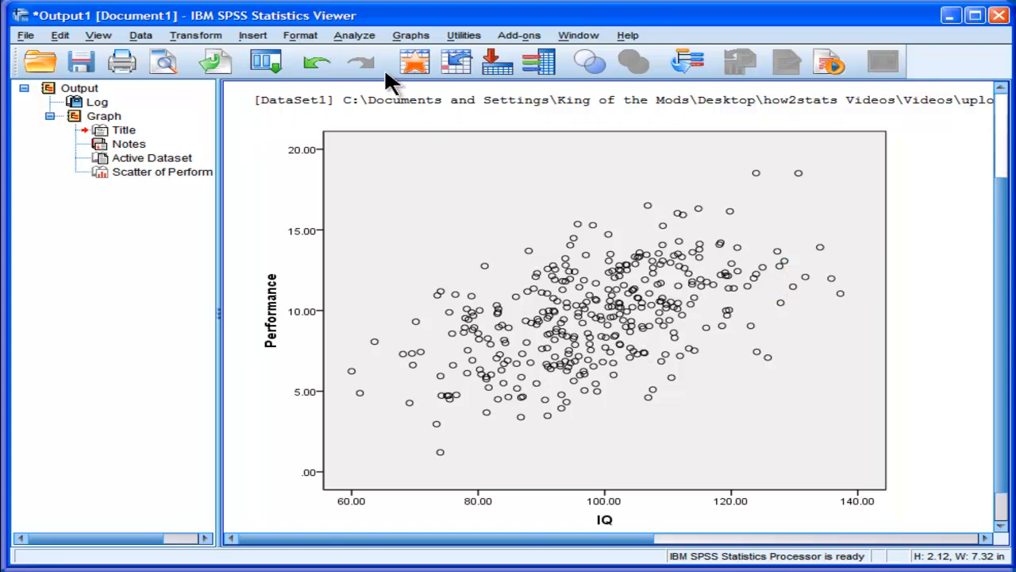
- Run a linear regression with IQ as independent and Performance as dependent variable
left_click(354, 35)
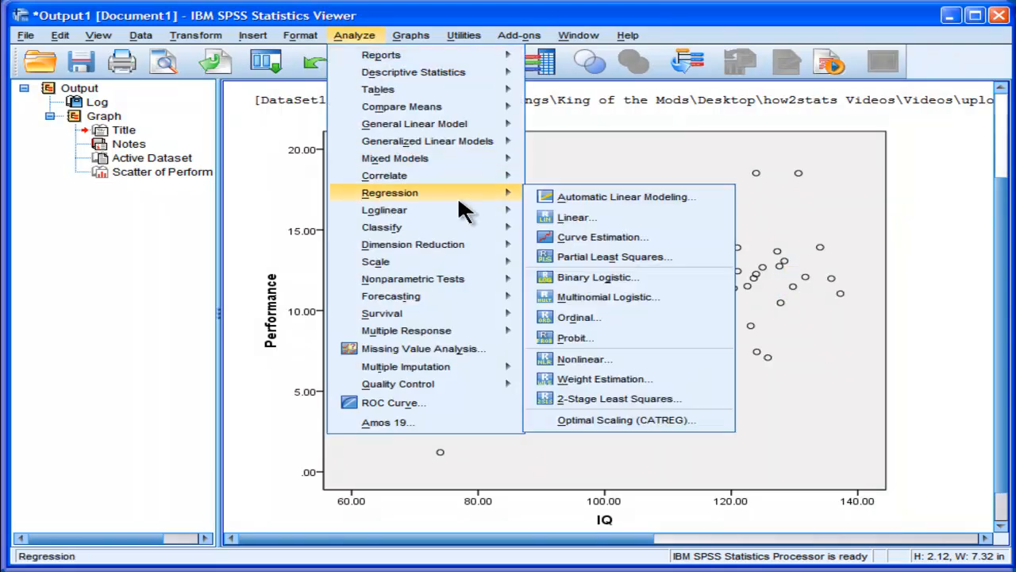
left_click(577, 216)
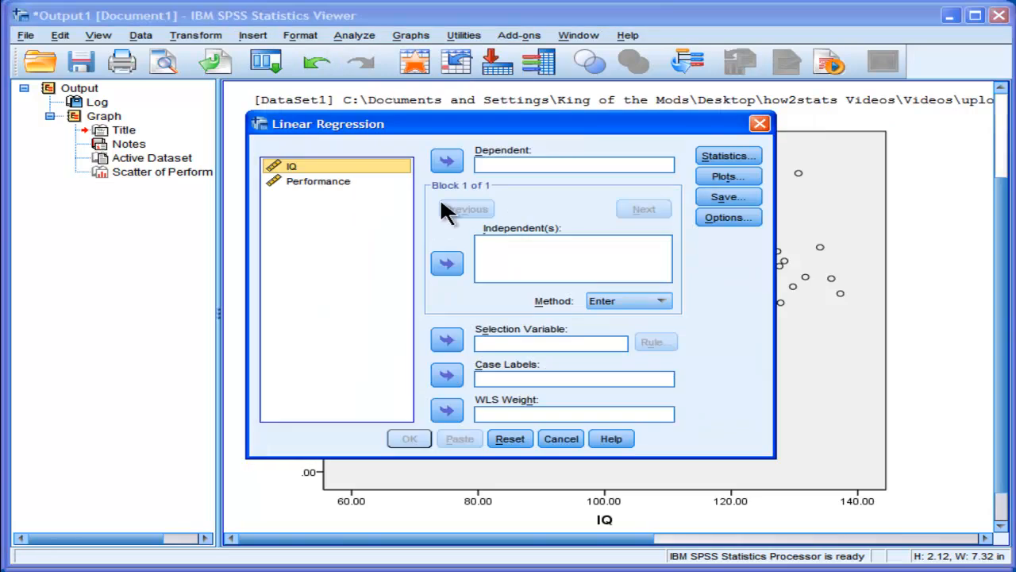
left_click(446, 264)
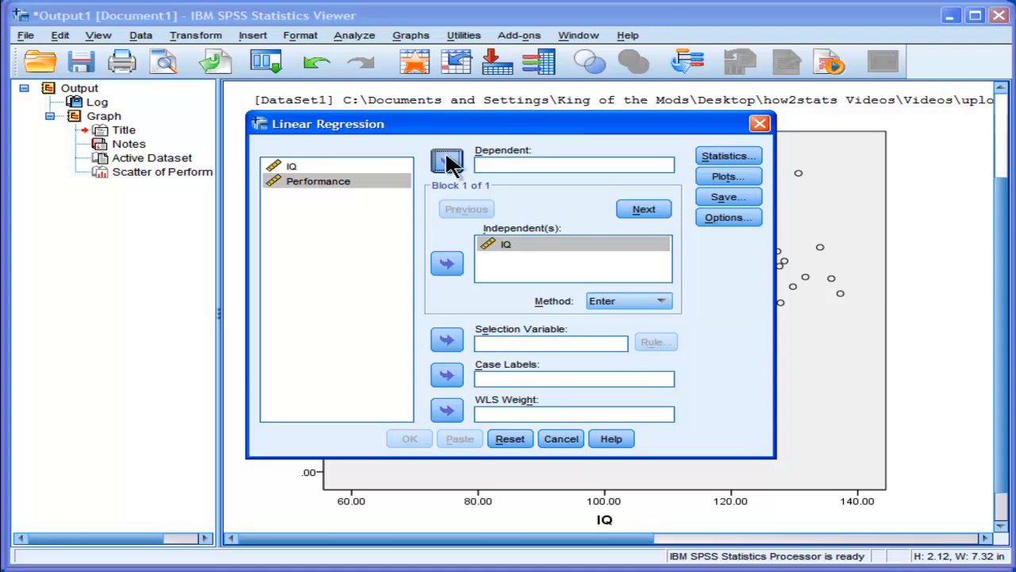
left_click(409, 438)
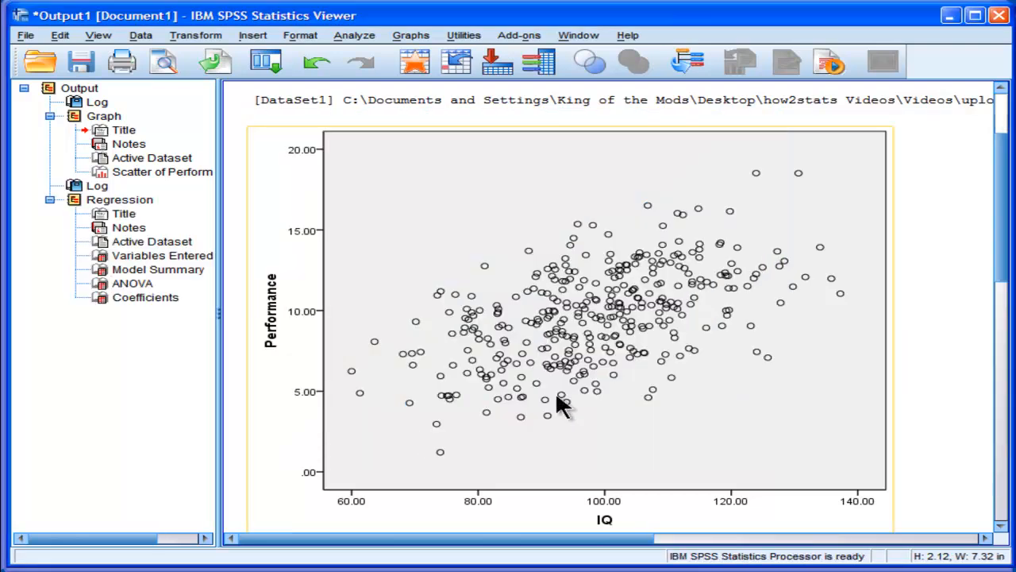
- Review the Model Summary (R Square .273), ANOVA and Coefficients tables in the output
left_click(119, 200)
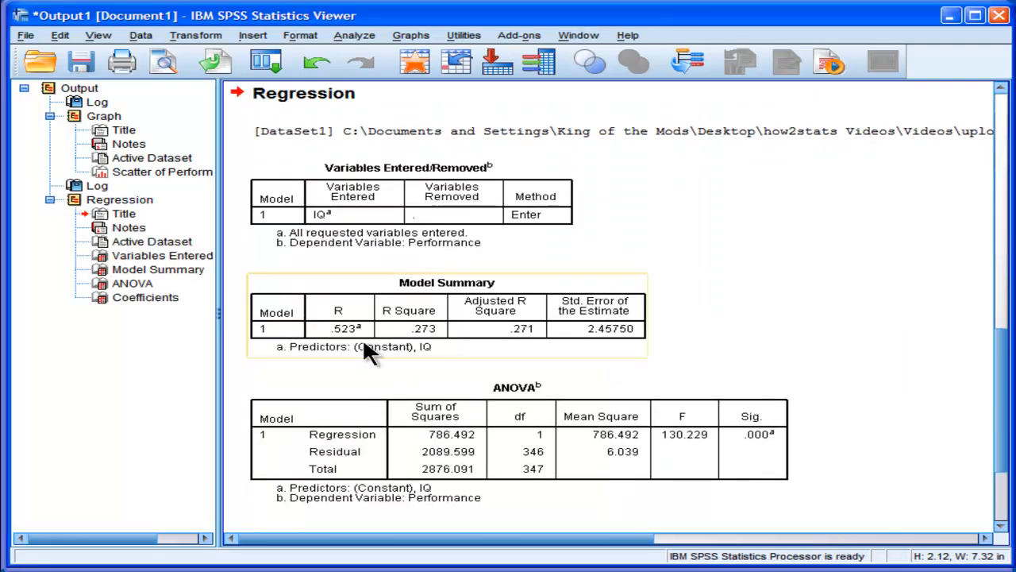
mouse_move(397, 334)
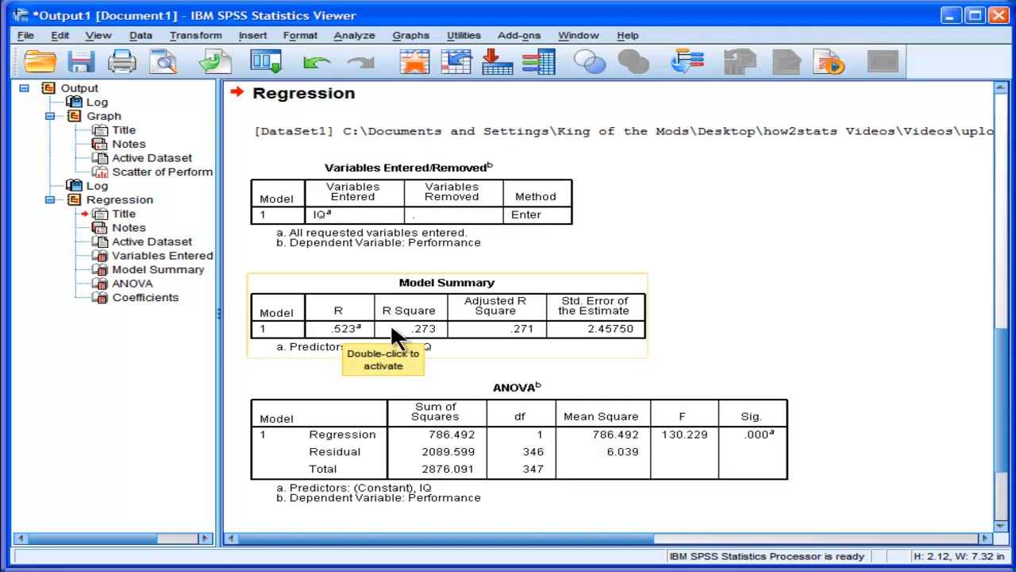
mouse_move(432, 339)
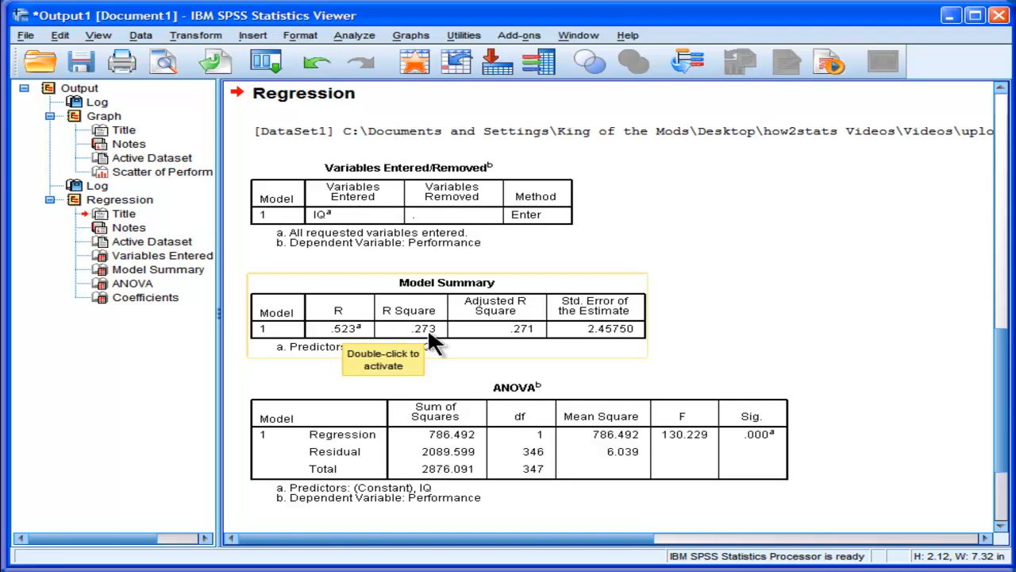
mouse_move(441, 327)
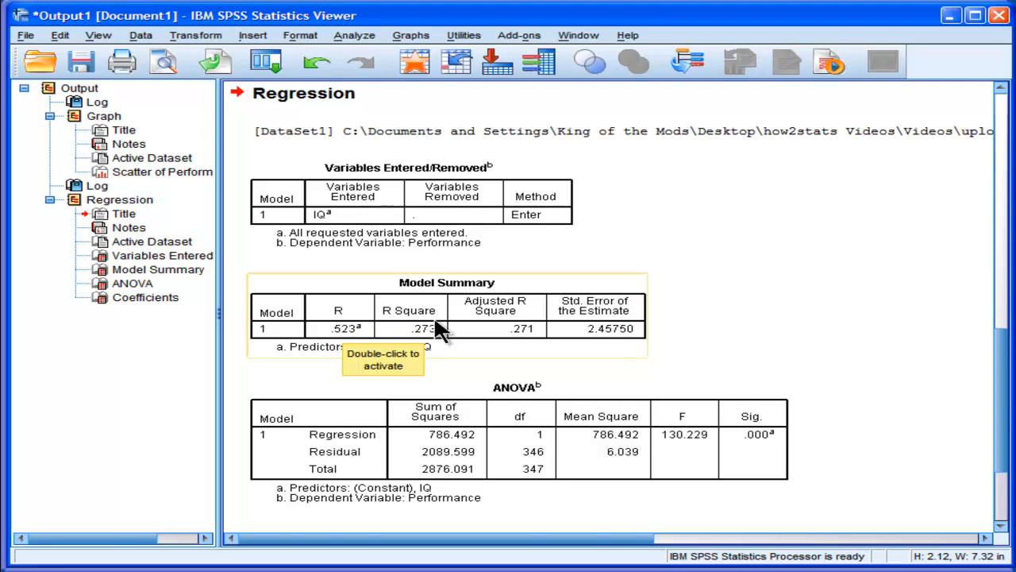
mouse_move(838, 457)
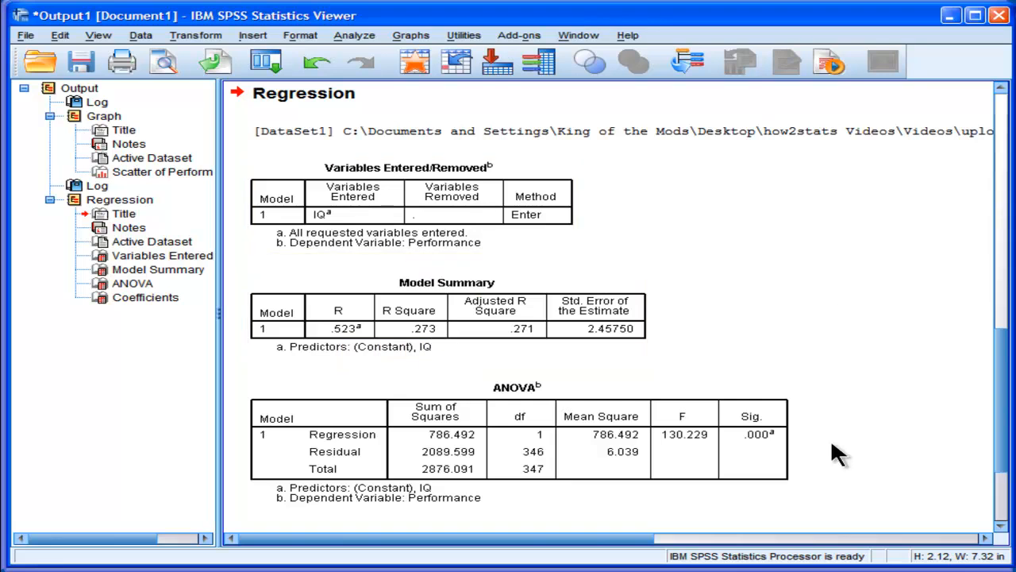
scroll("down", 3)
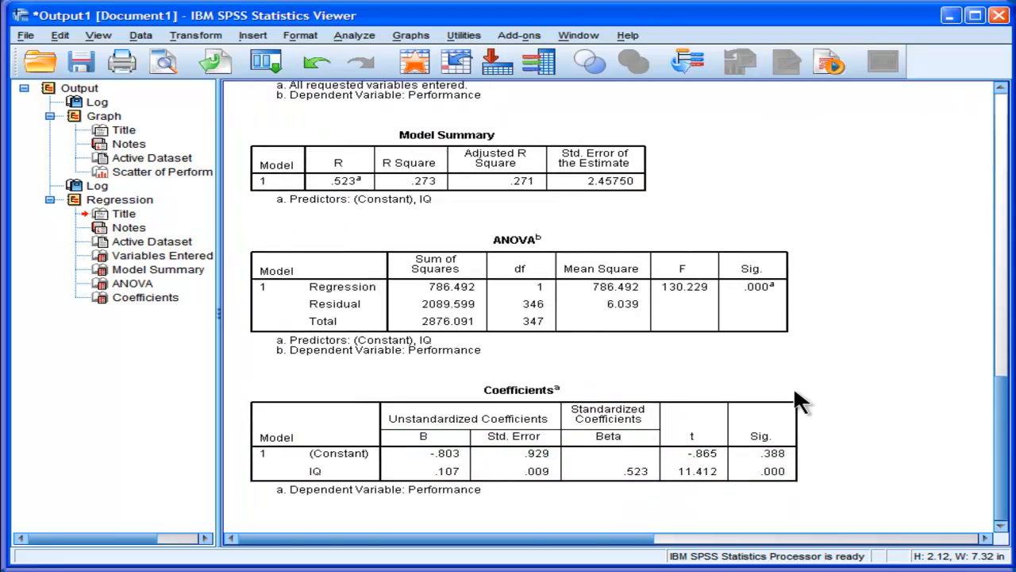
left_click(516, 294)
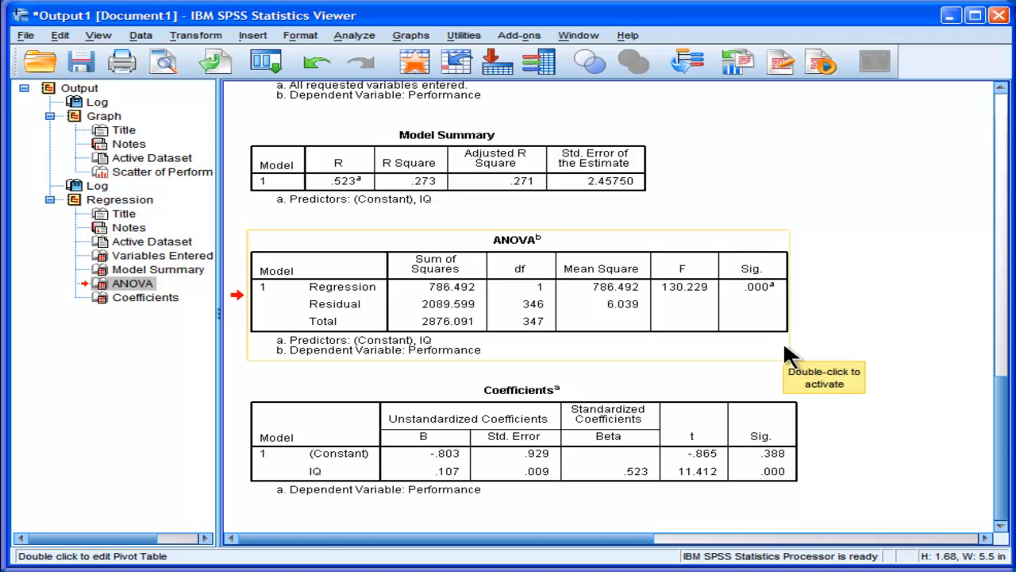
left_click(146, 297)
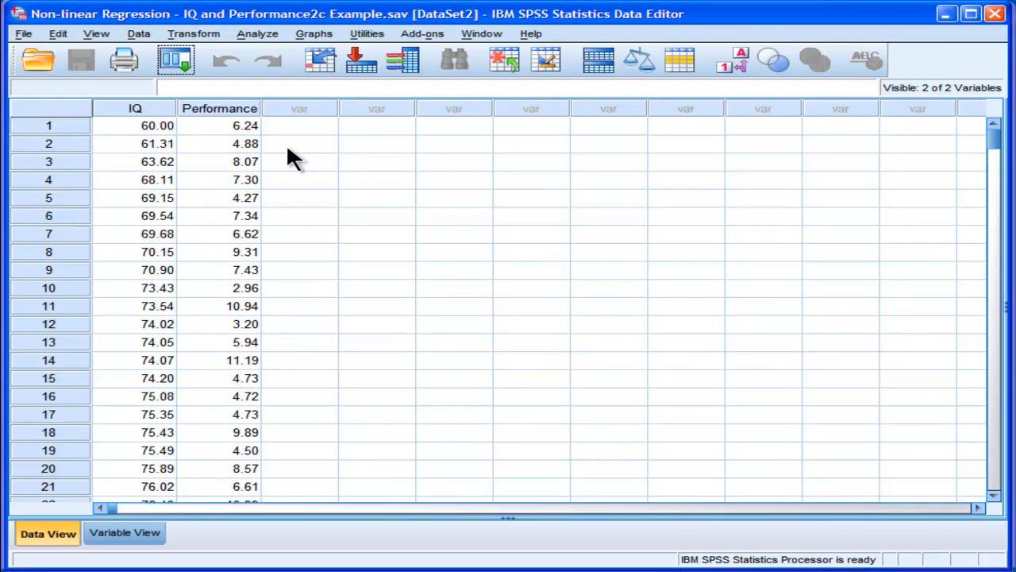
- Start a Simple Scatter chart for the second dataset via Legacy Dialogs Scatter/Dot
left_click(299, 126)
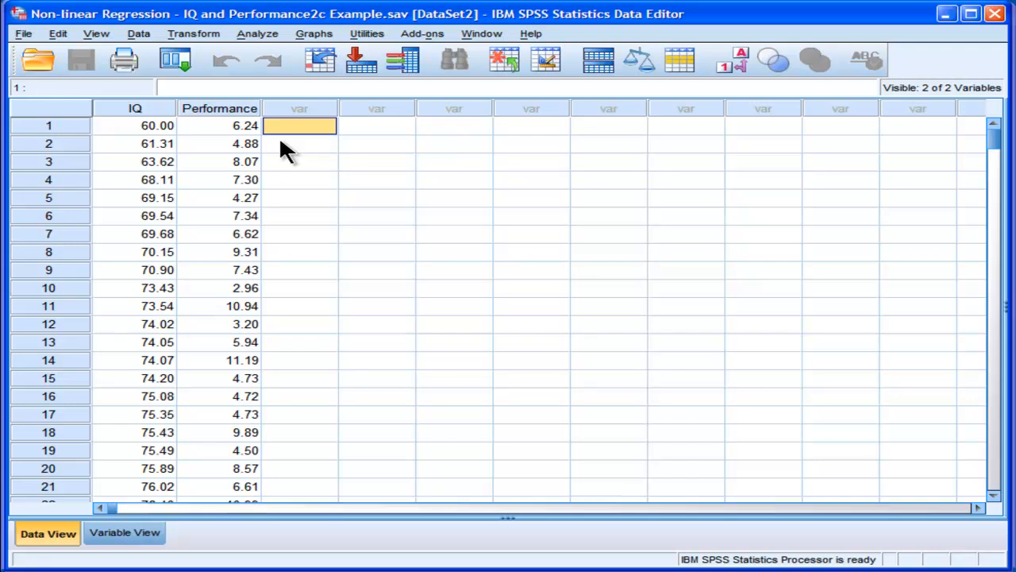
mouse_move(310, 51)
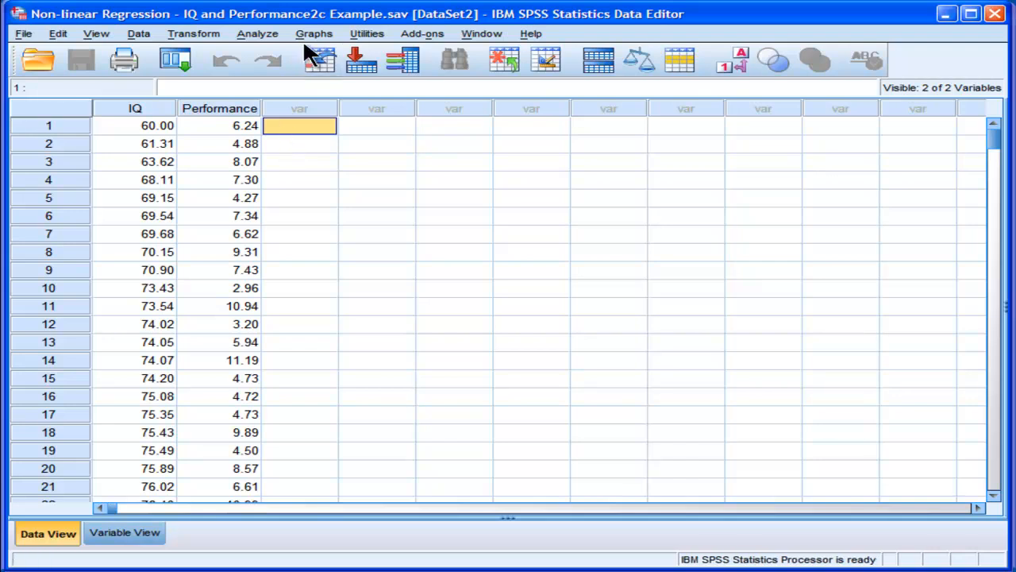
left_click(314, 33)
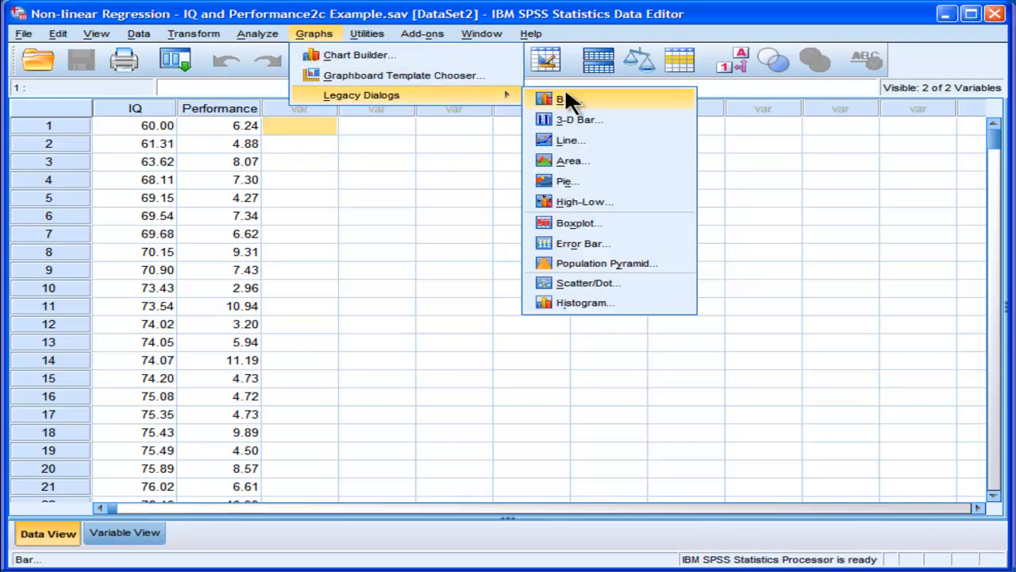
left_click(587, 283)
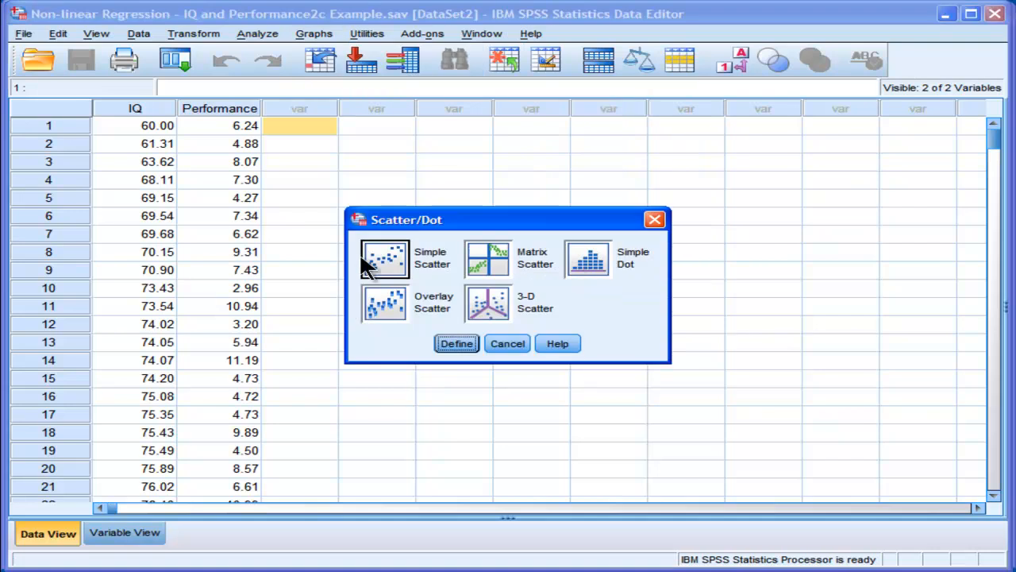
left_click(457, 343)
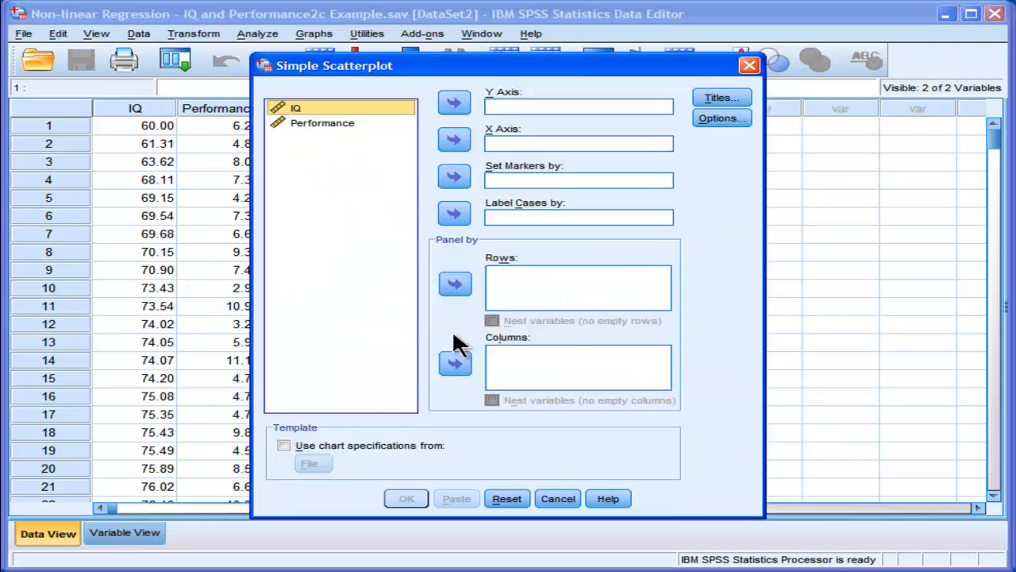
- Plot Performance on the Y axis against IQ on the X axis and generate the chart
left_click(454, 140)
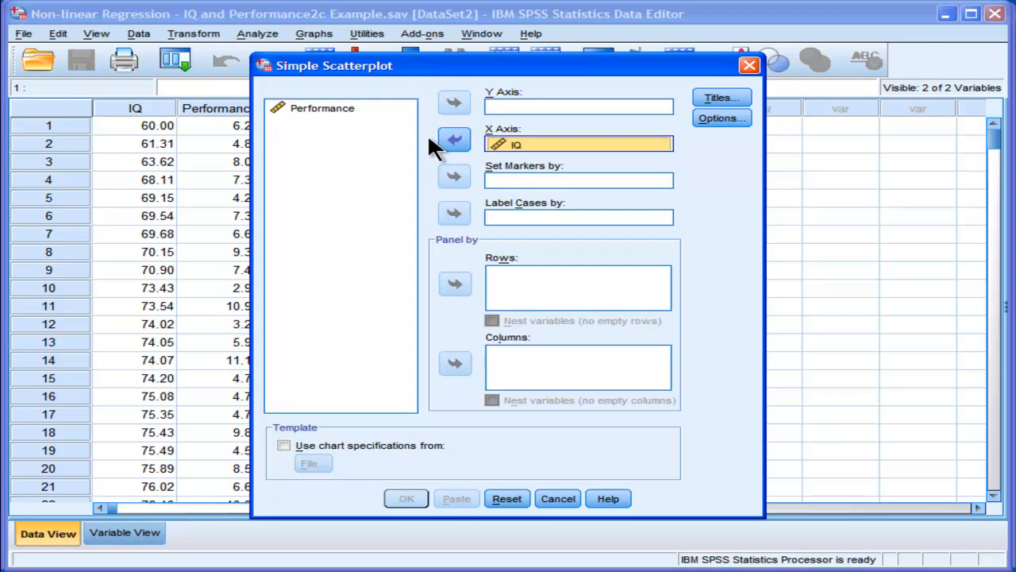
left_click(454, 102)
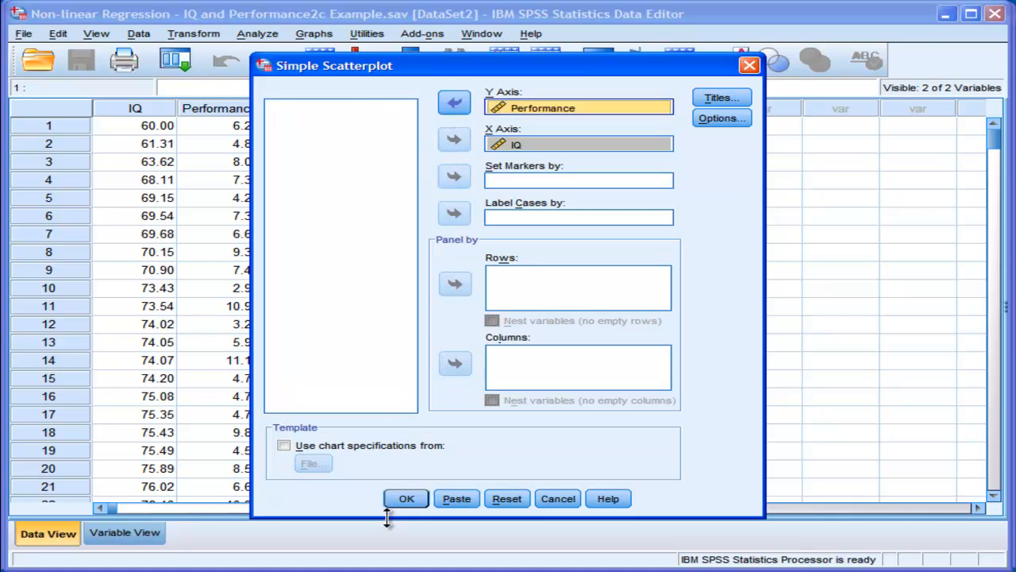
left_click(406, 498)
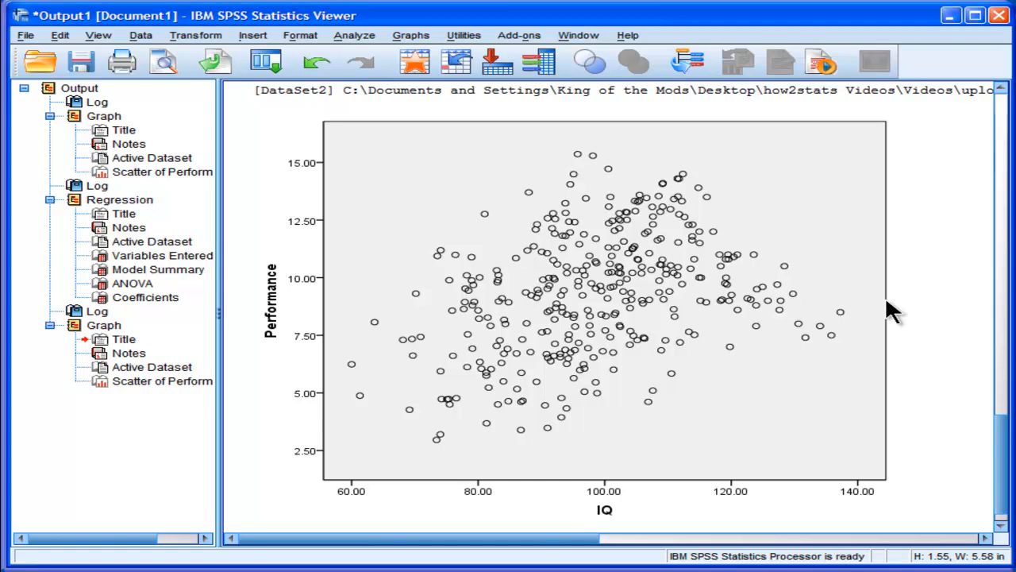
left_click(600, 314)
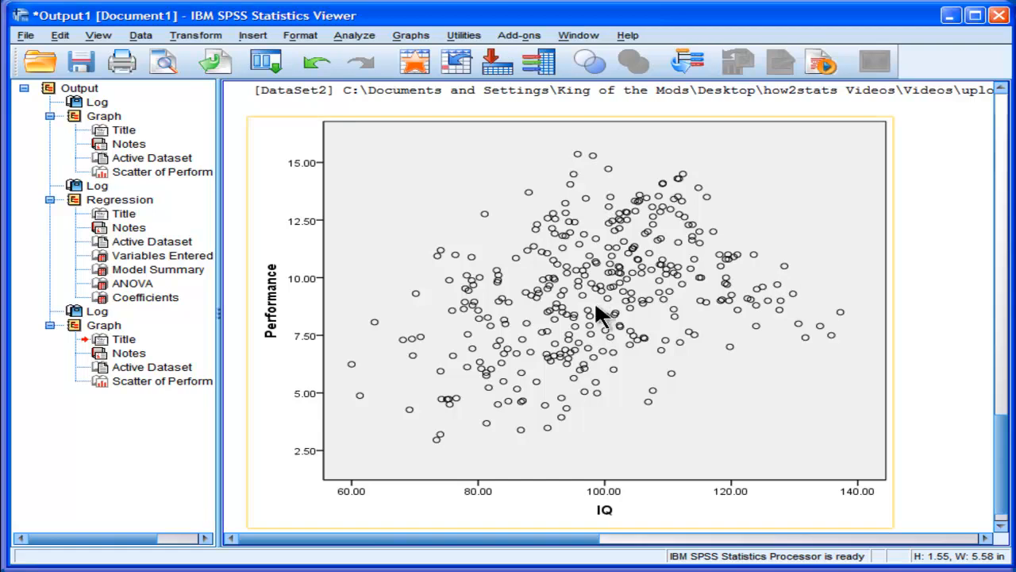
mouse_move(597, 492)
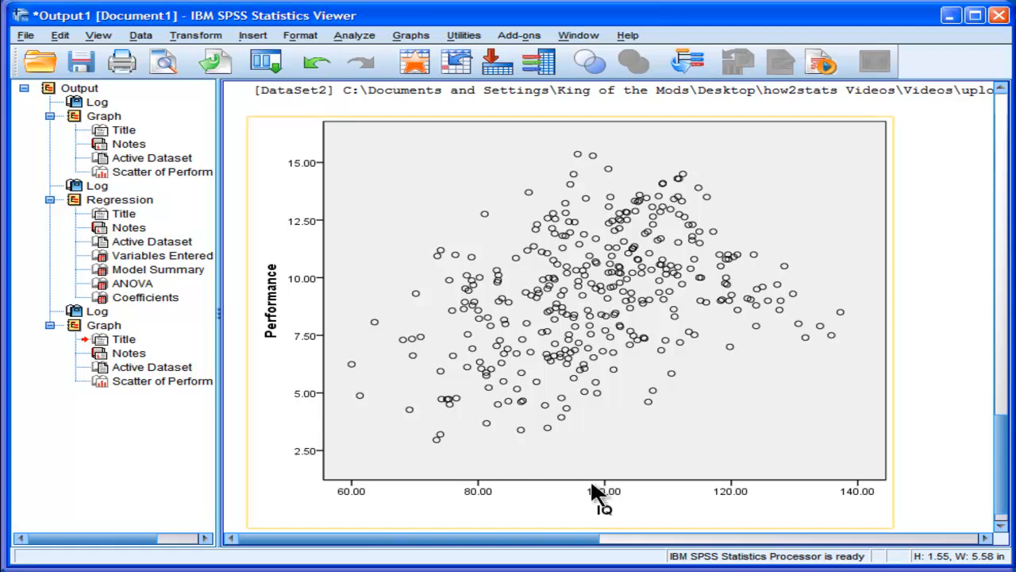
mouse_move(643, 293)
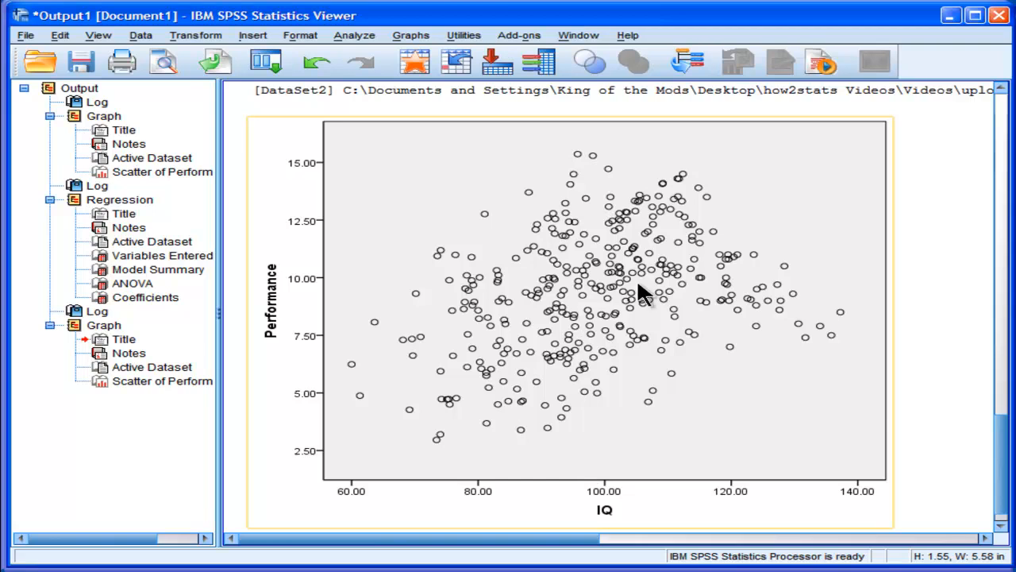
mouse_move(427, 355)
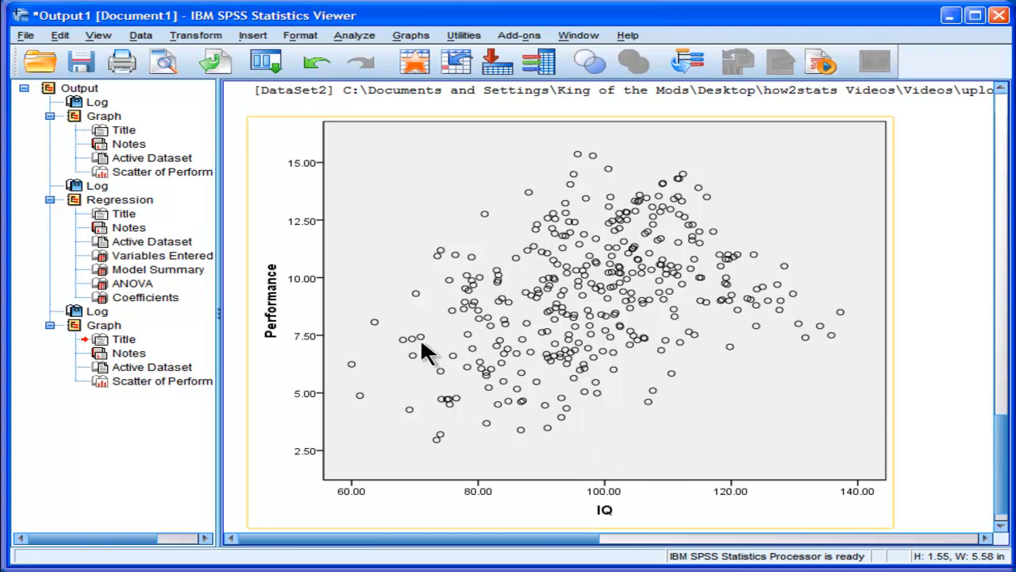
mouse_move(527, 337)
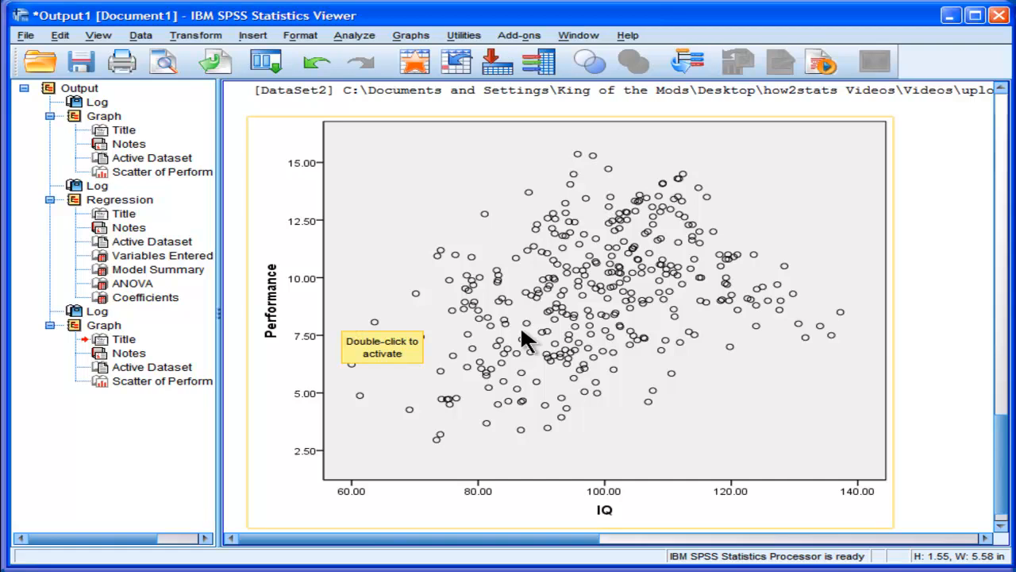
mouse_move(810, 383)
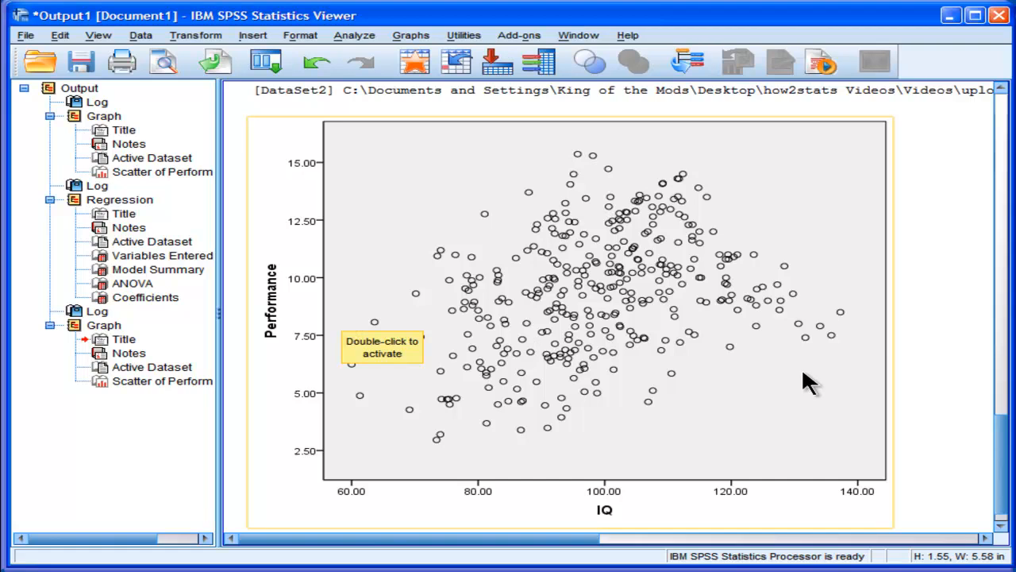
mouse_move(648, 511)
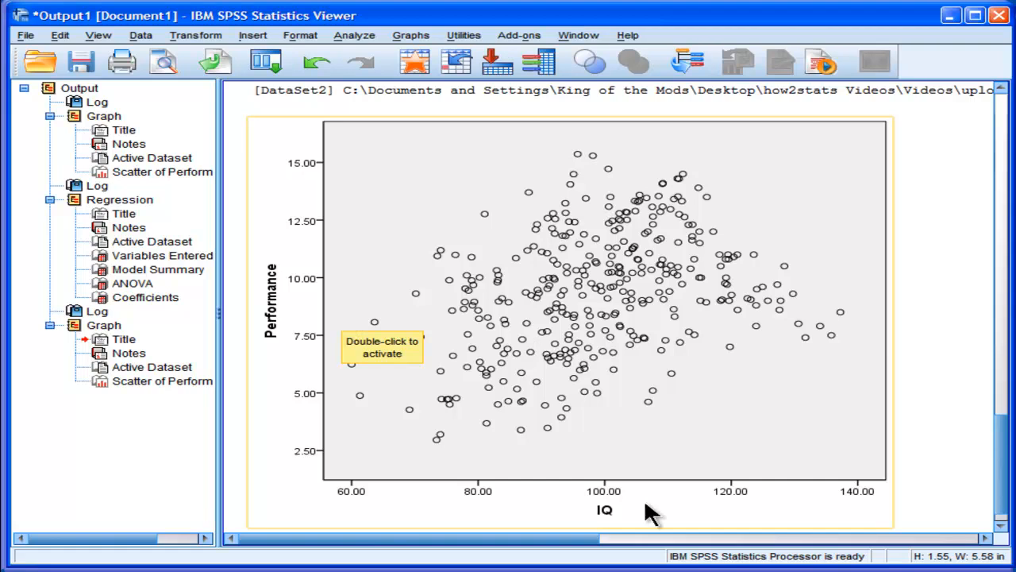
mouse_move(985, 426)
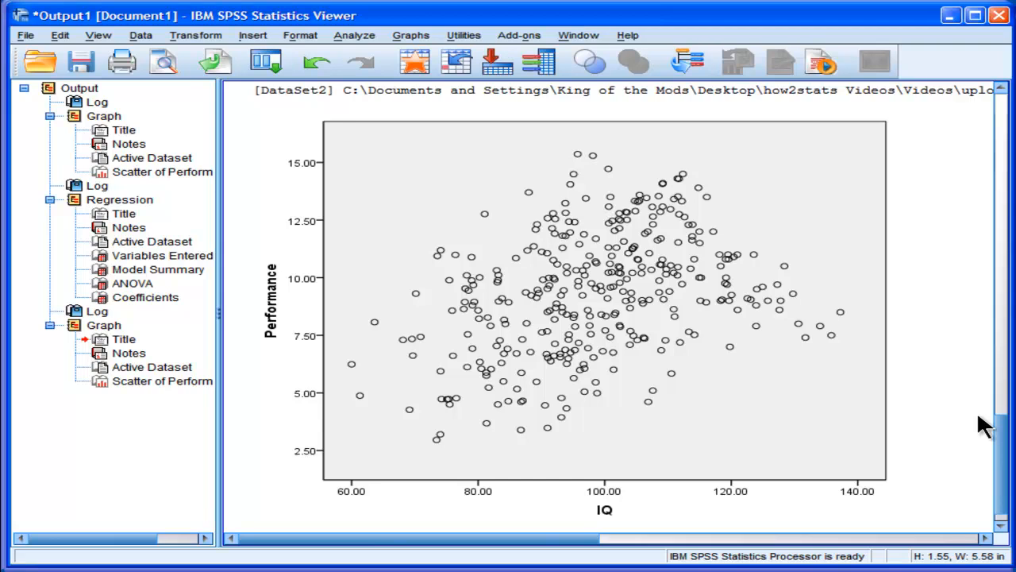
mouse_move(960, 422)
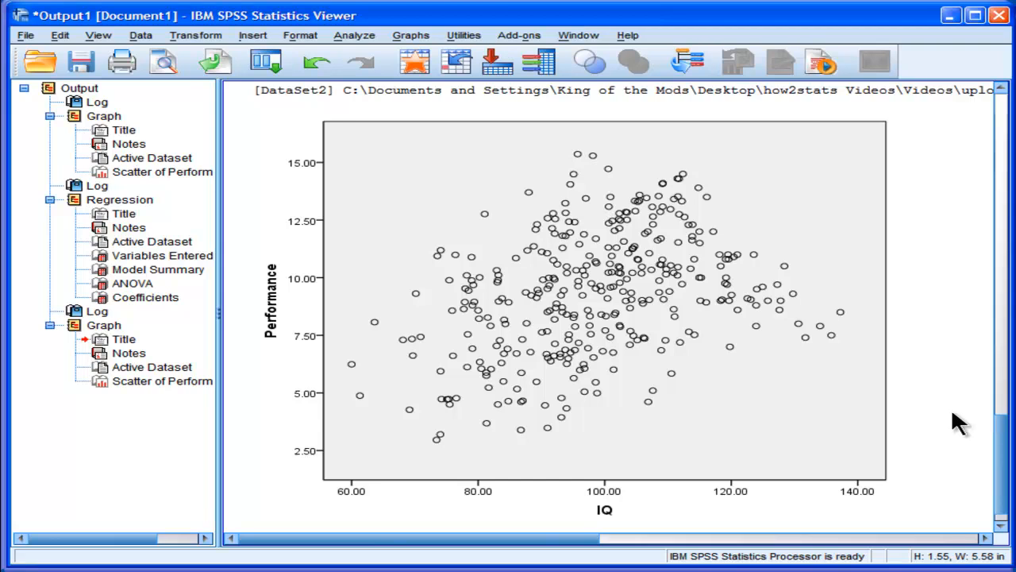
left_click(601, 337)
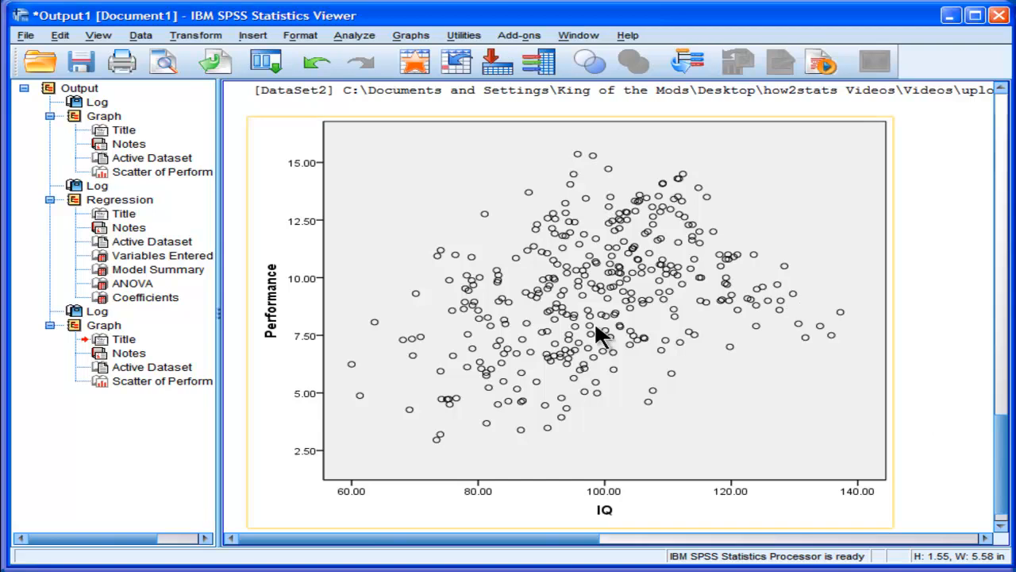
mouse_move(590, 378)
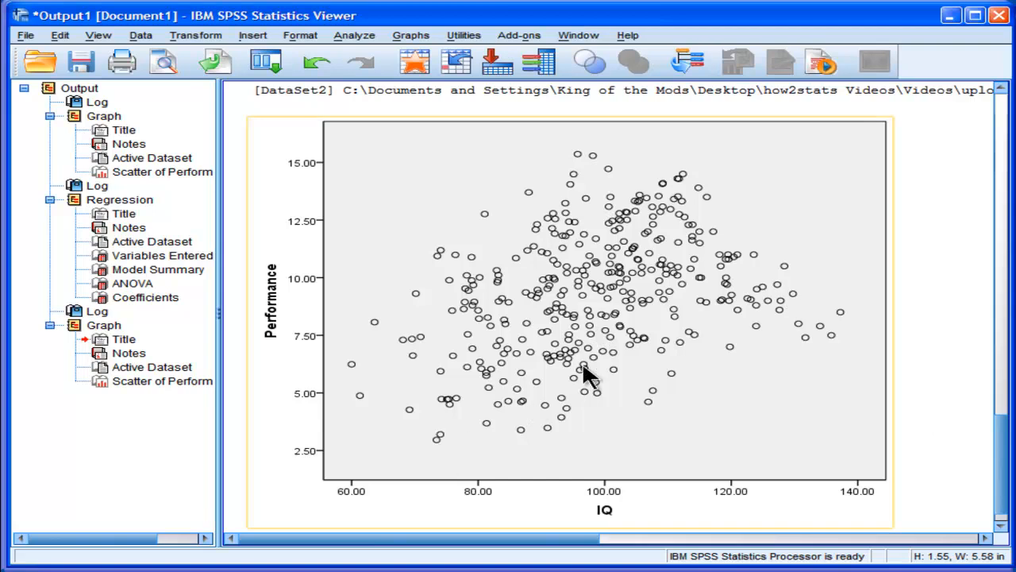
mouse_move(346, 362)
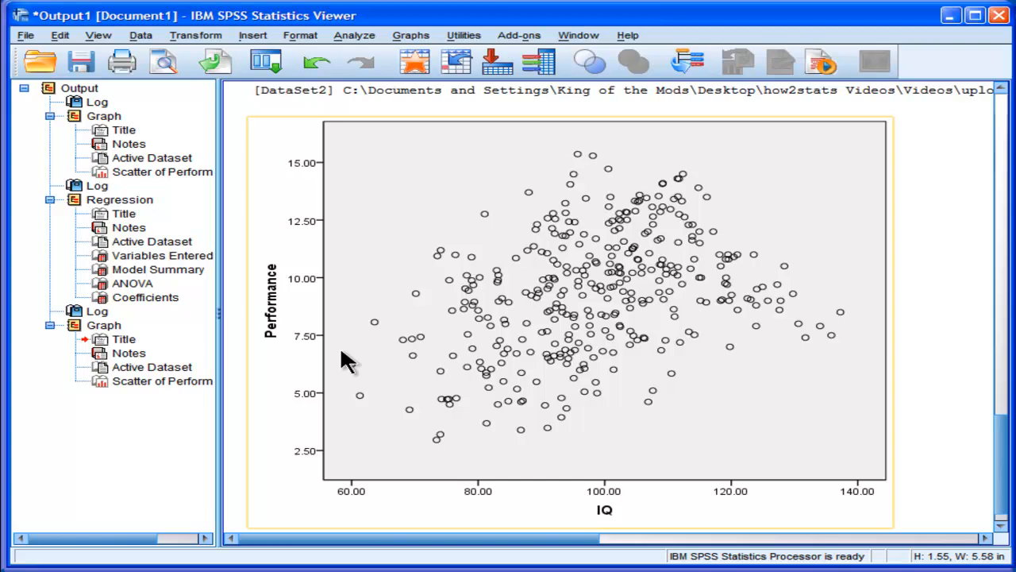
mouse_move(665, 287)
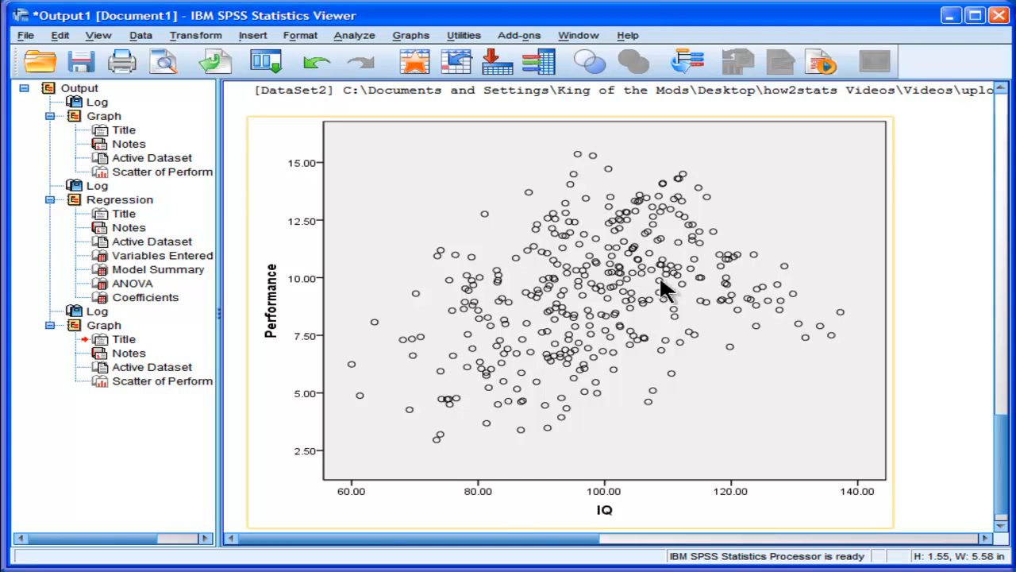
mouse_move(680, 476)
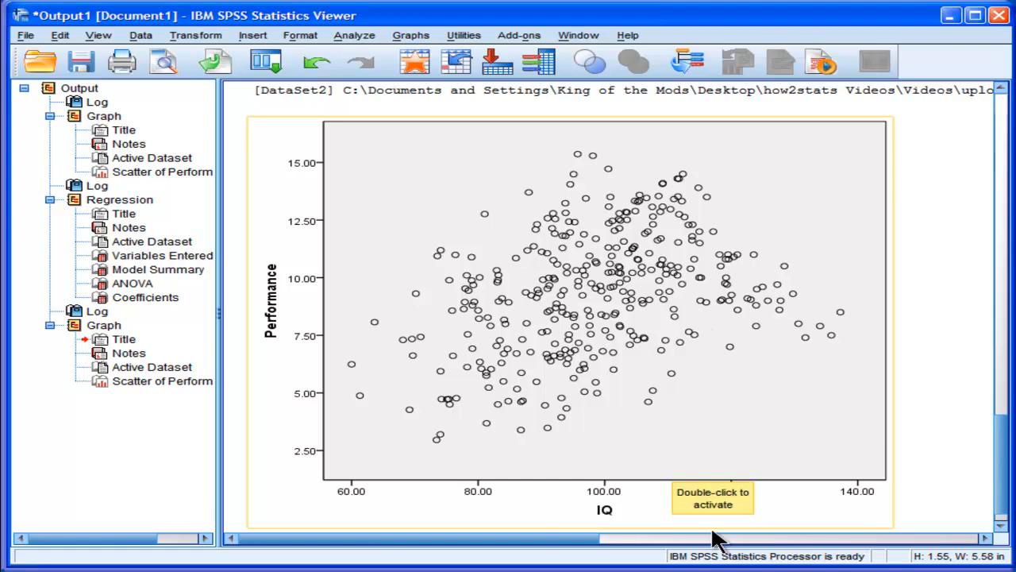
mouse_move(682, 489)
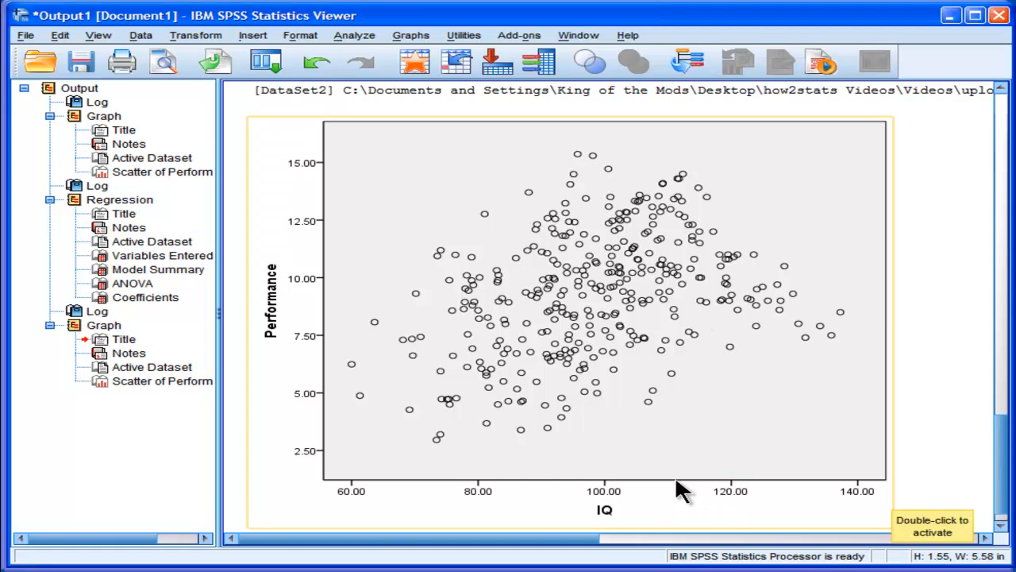
mouse_move(800, 308)
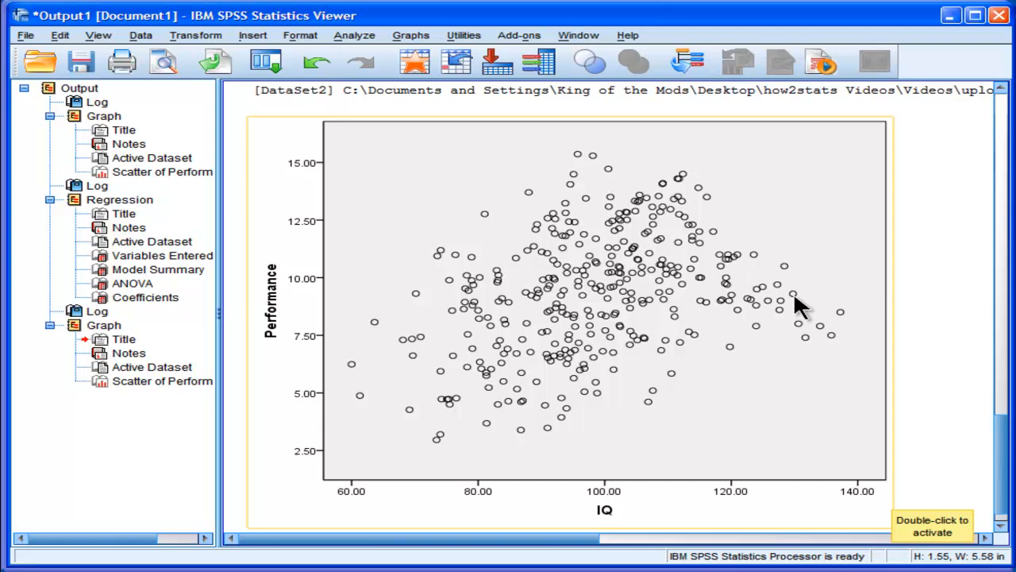
mouse_move(556, 394)
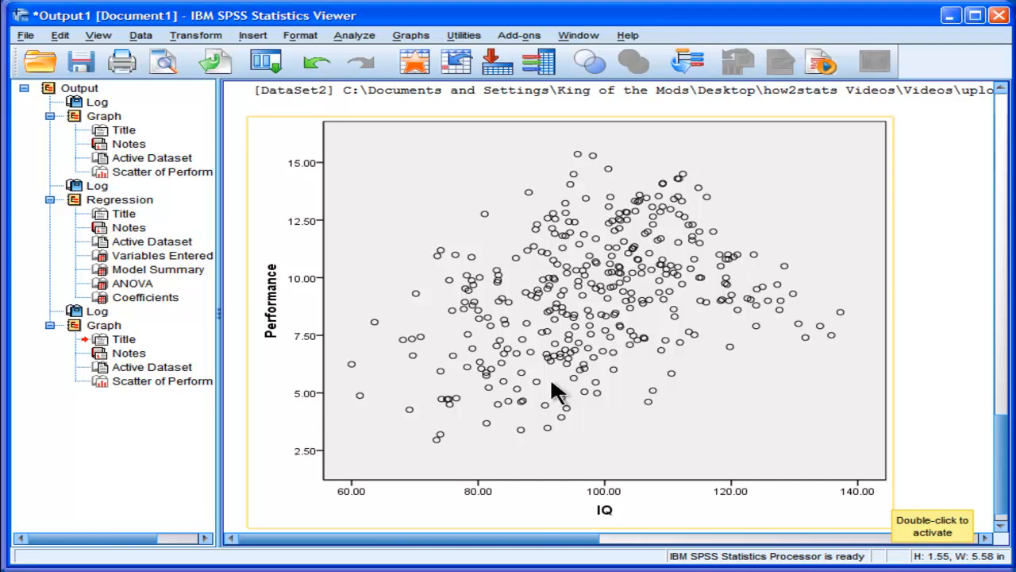
mouse_move(495, 400)
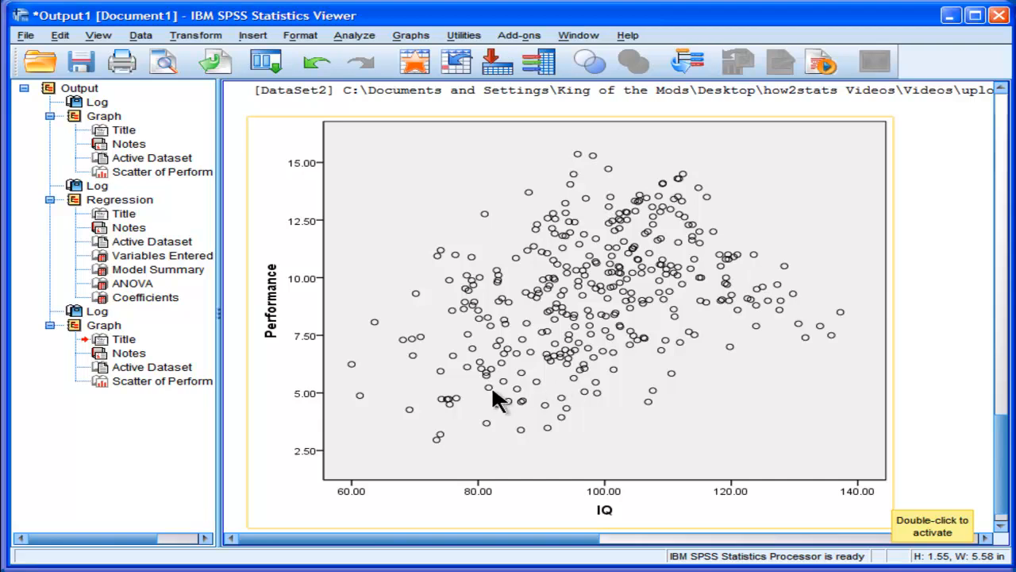
mouse_move(448, 409)
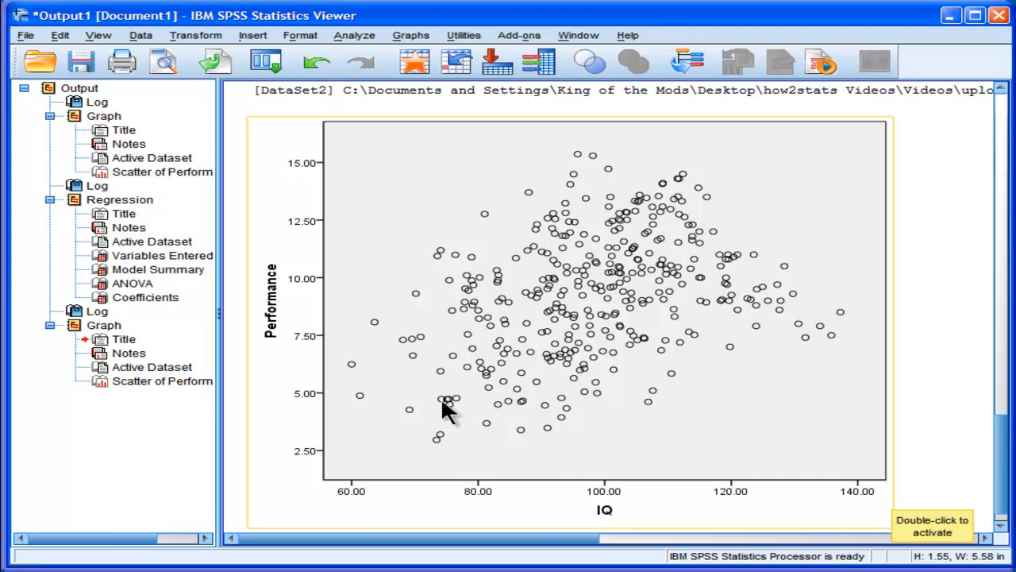
mouse_move(750, 516)
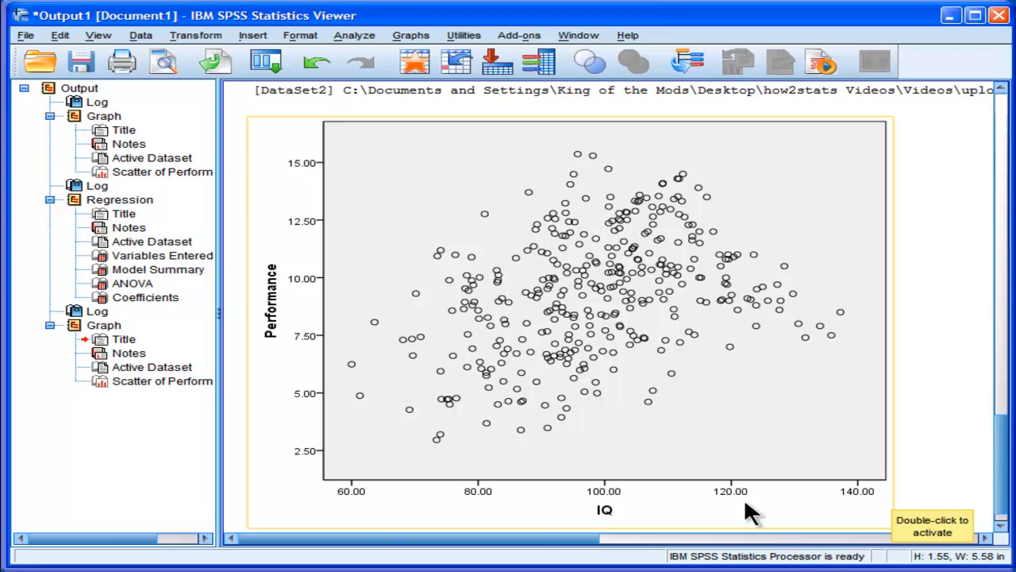
mouse_move(754, 432)
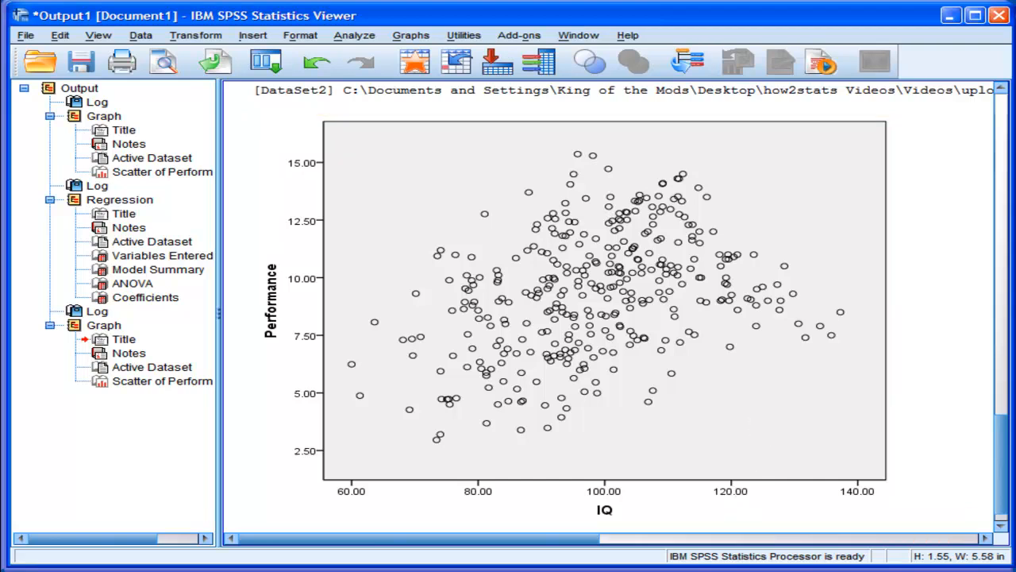
left_click(711, 480)
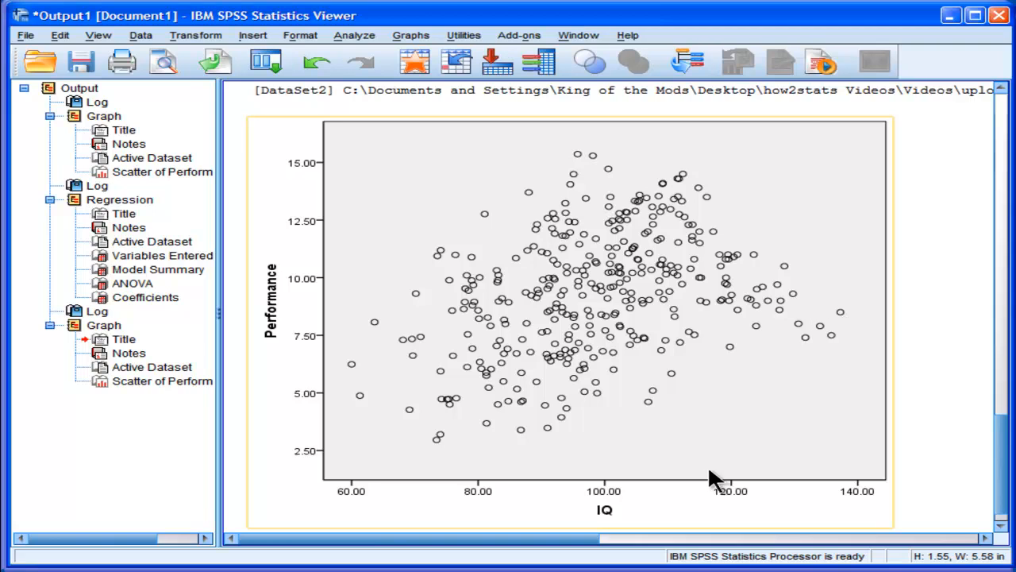
mouse_move(728, 317)
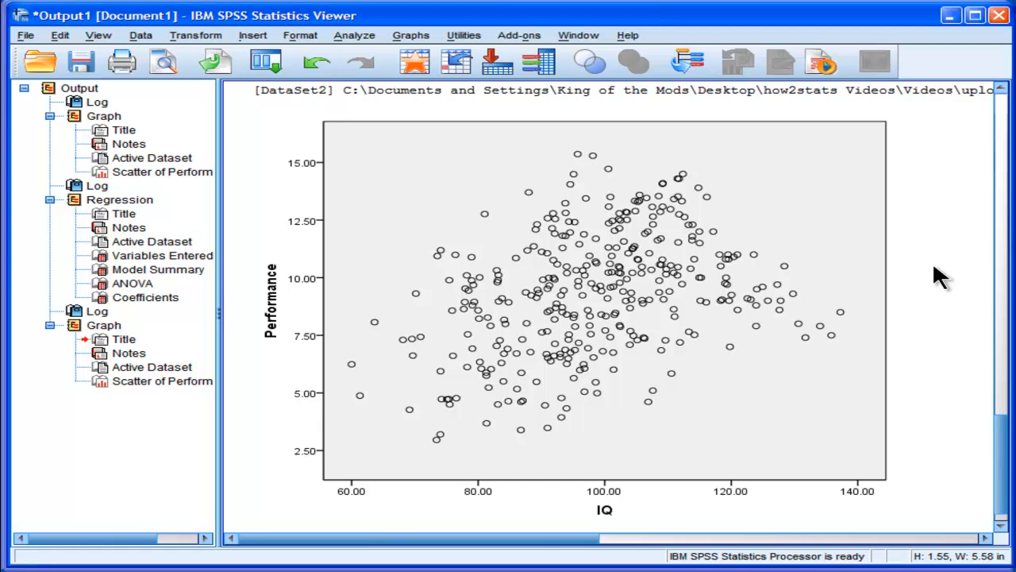
left_click(527, 410)
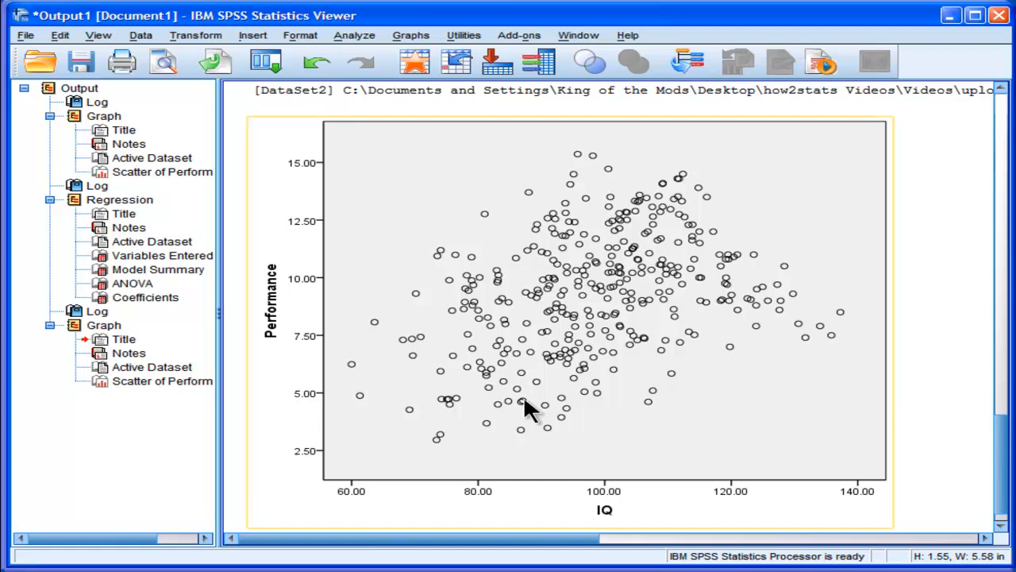
mouse_move(746, 251)
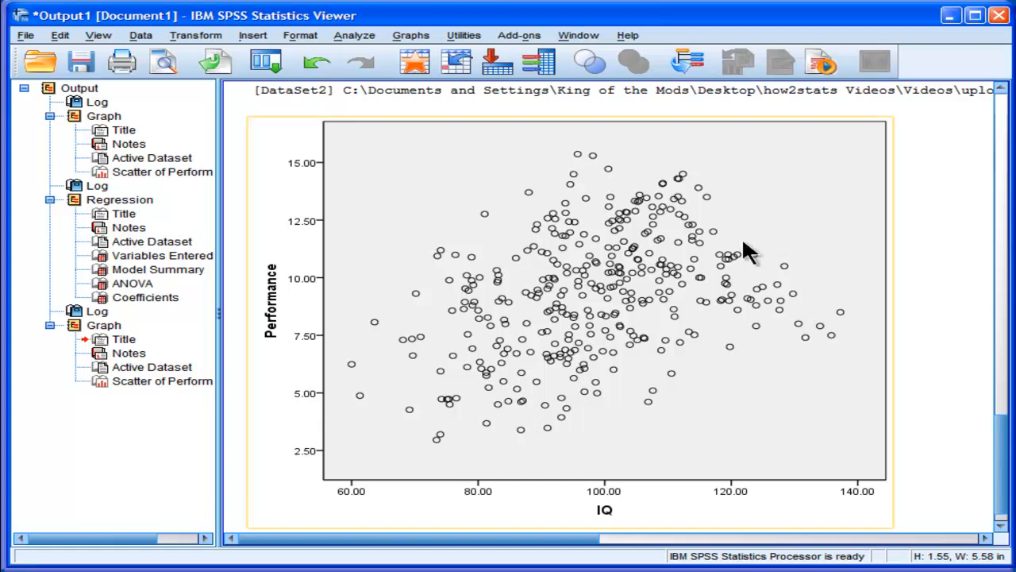
mouse_move(791, 268)
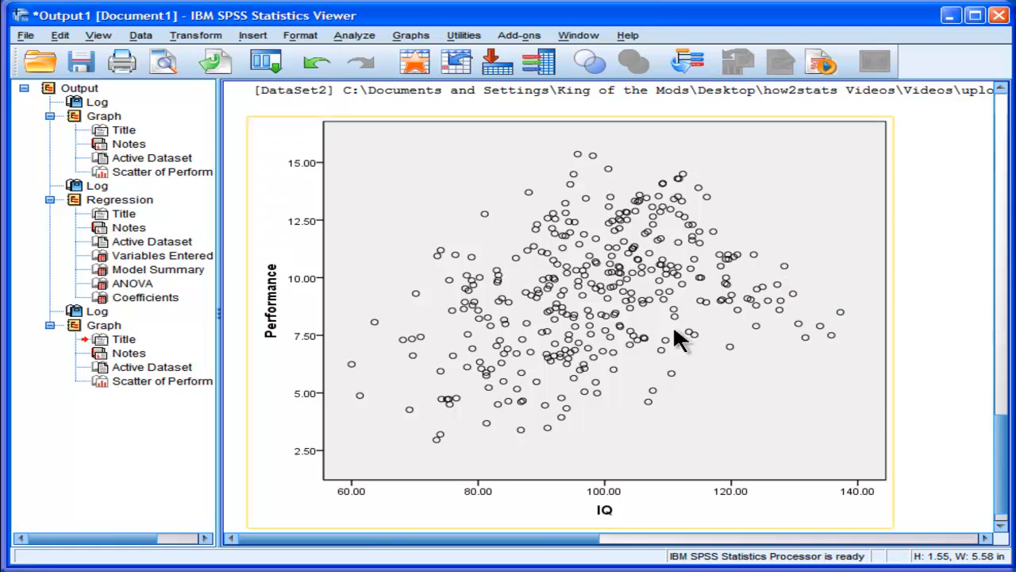
mouse_move(568, 317)
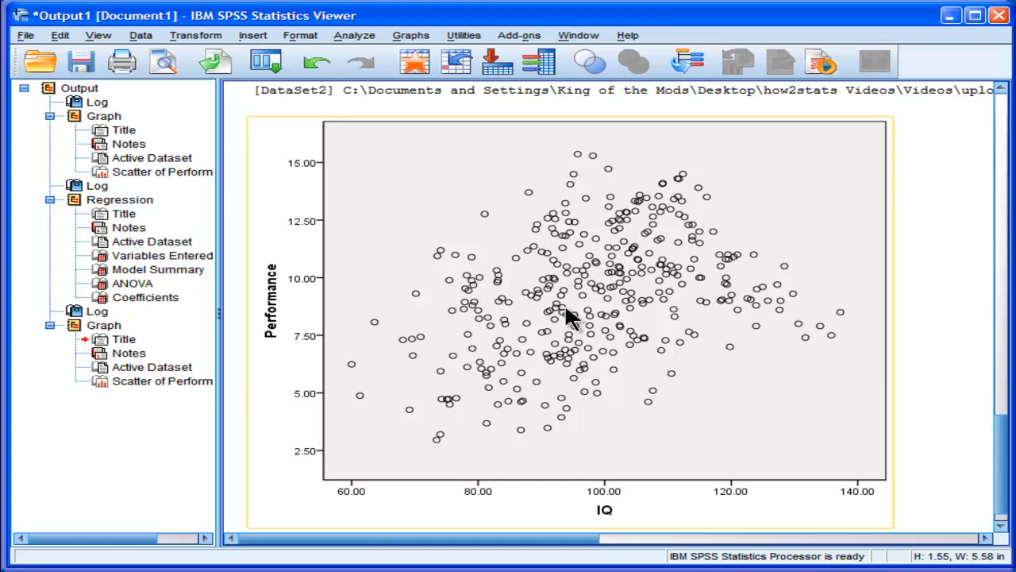
mouse_move(604, 321)
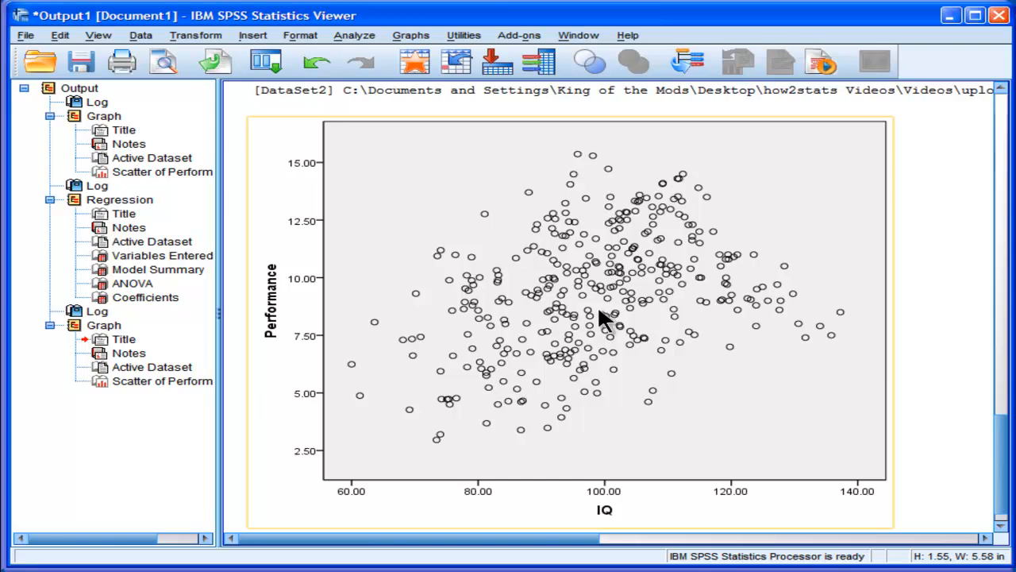
mouse_move(794, 289)
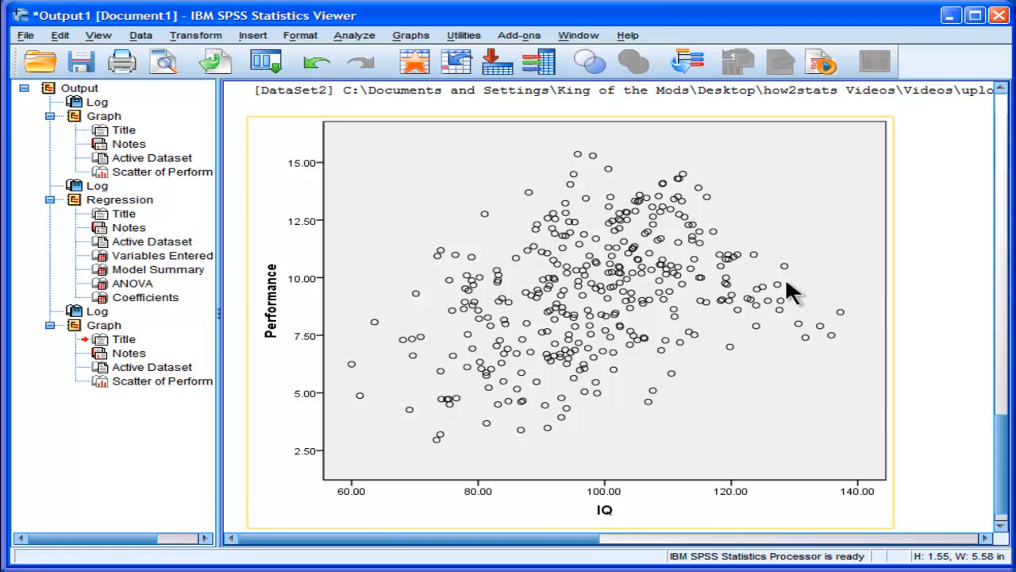
mouse_move(580, 349)
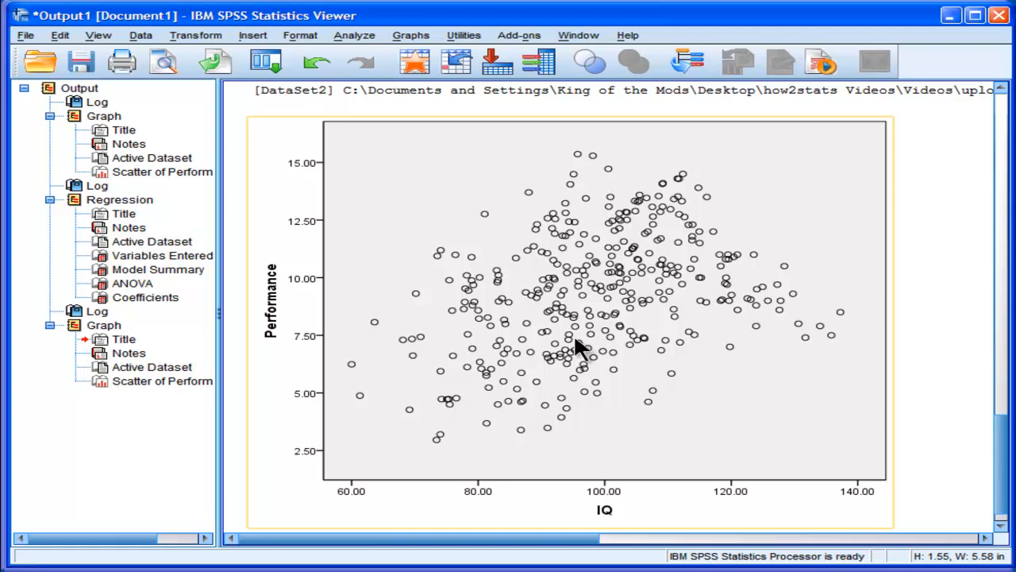
mouse_move(838, 346)
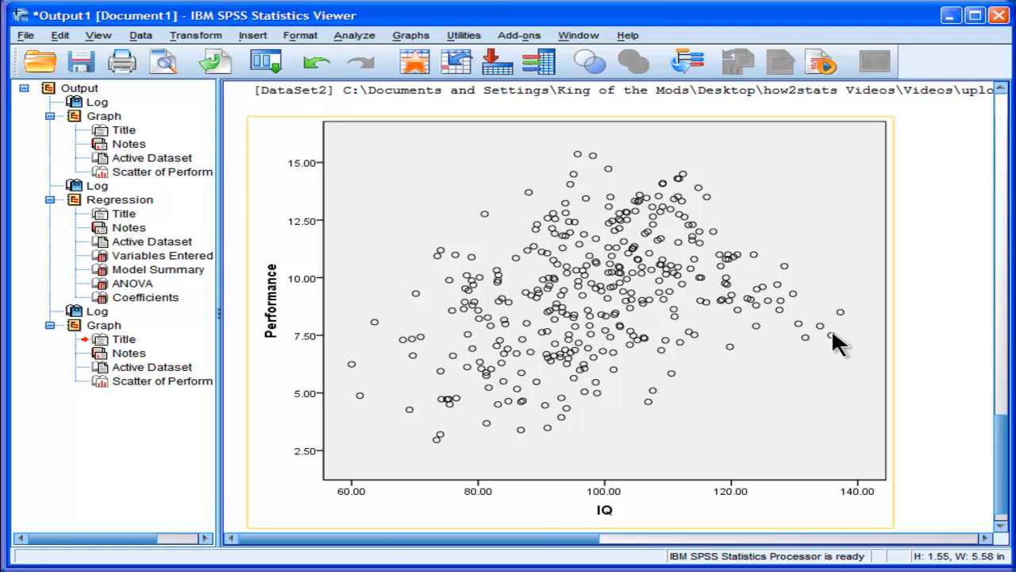
mouse_move(593, 403)
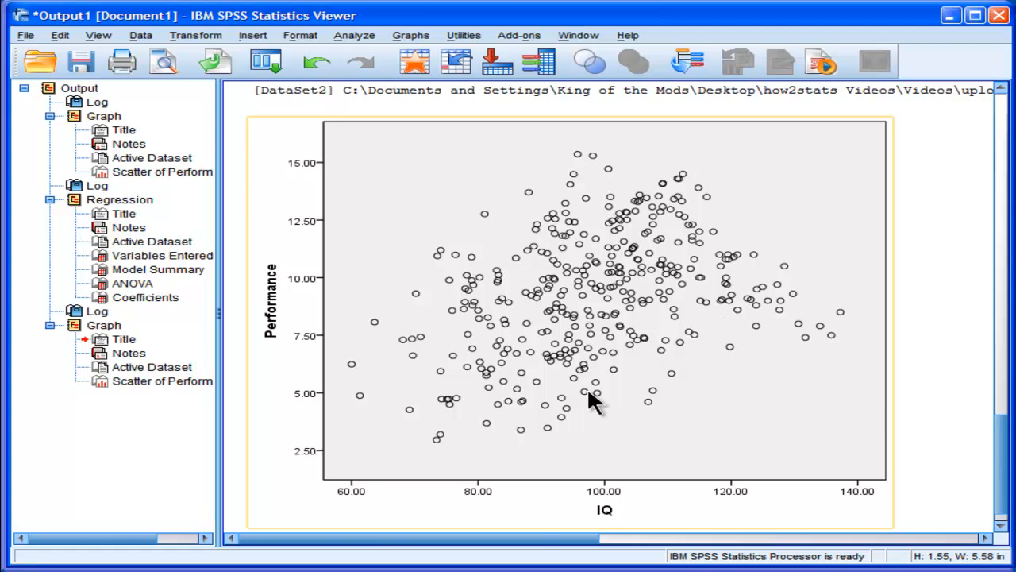
mouse_move(832, 339)
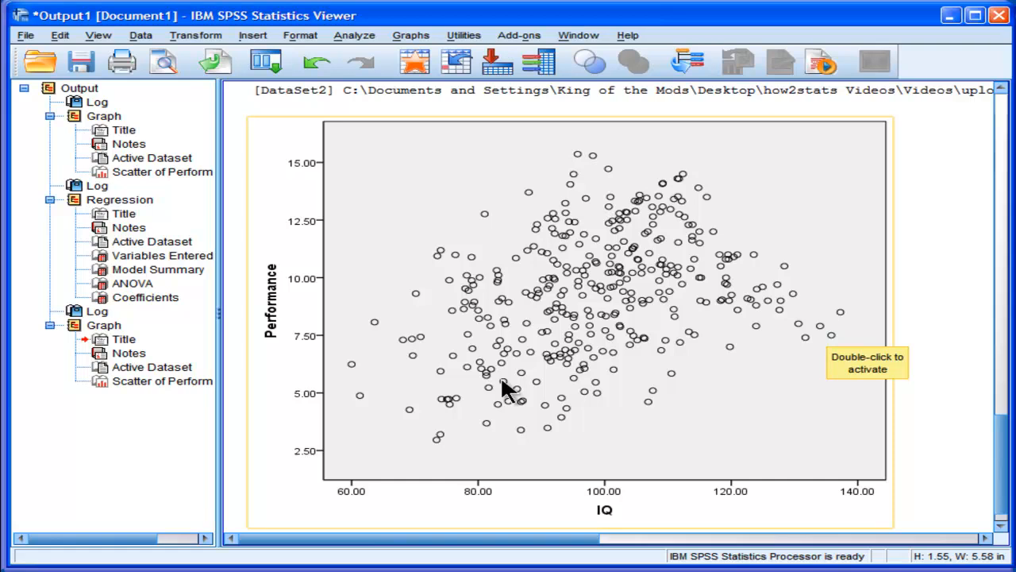
mouse_move(810, 326)
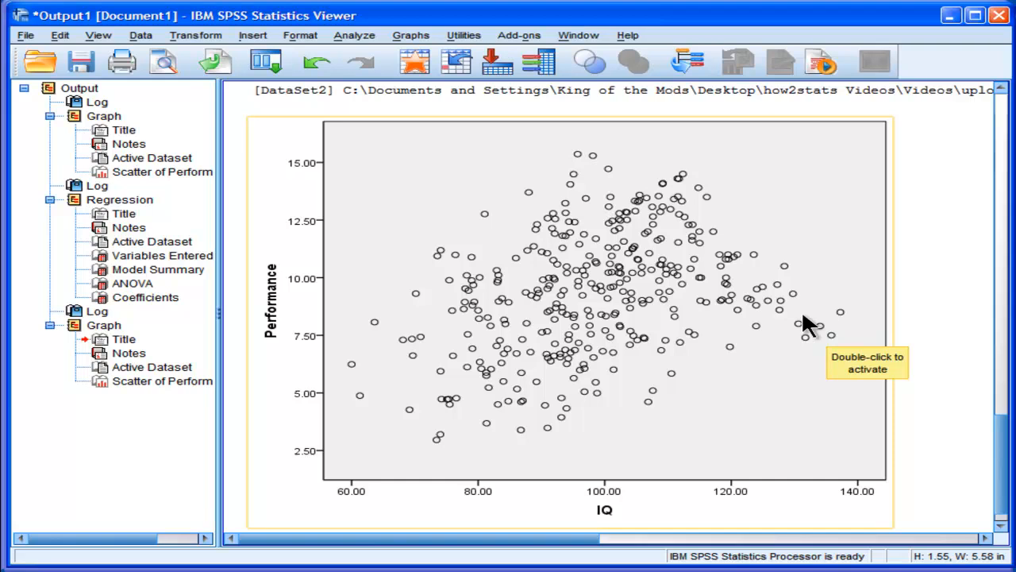
mouse_move(595, 305)
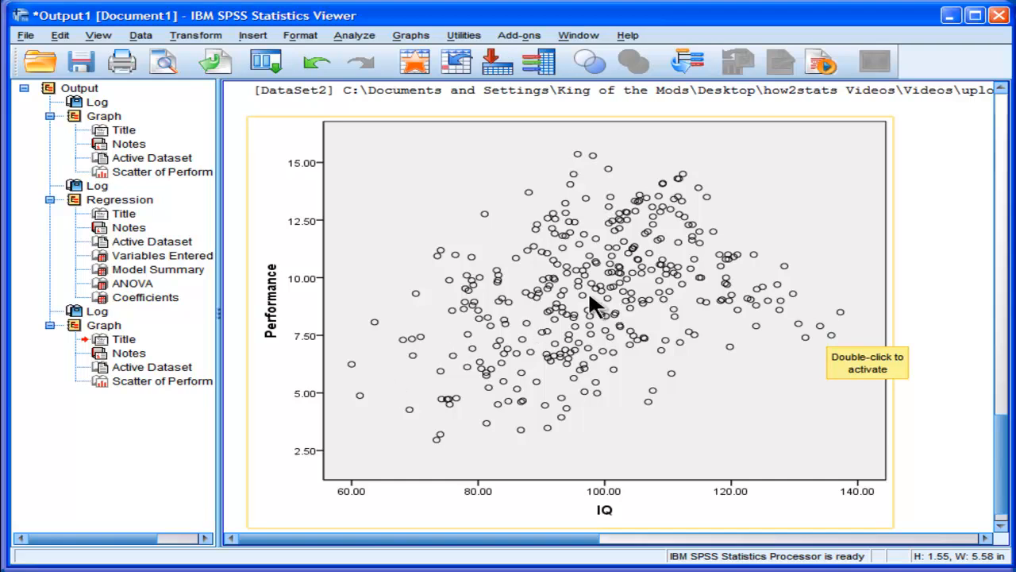
mouse_move(540, 342)
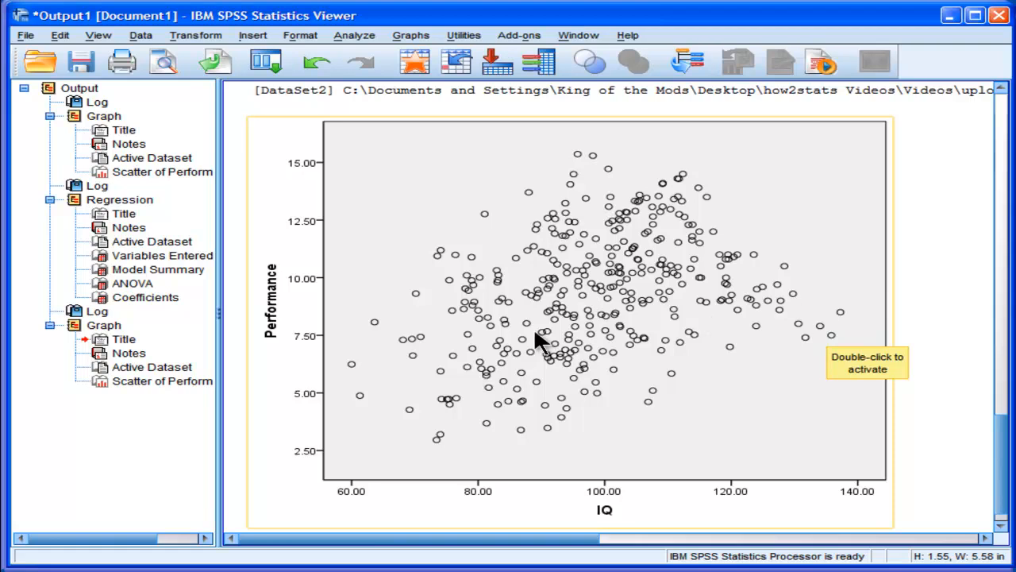
mouse_move(762, 333)
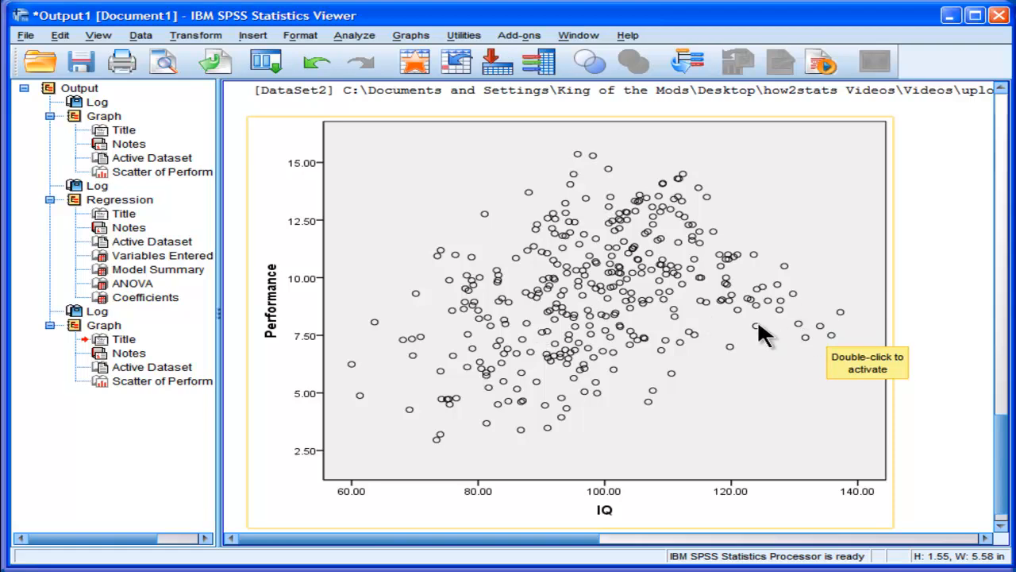